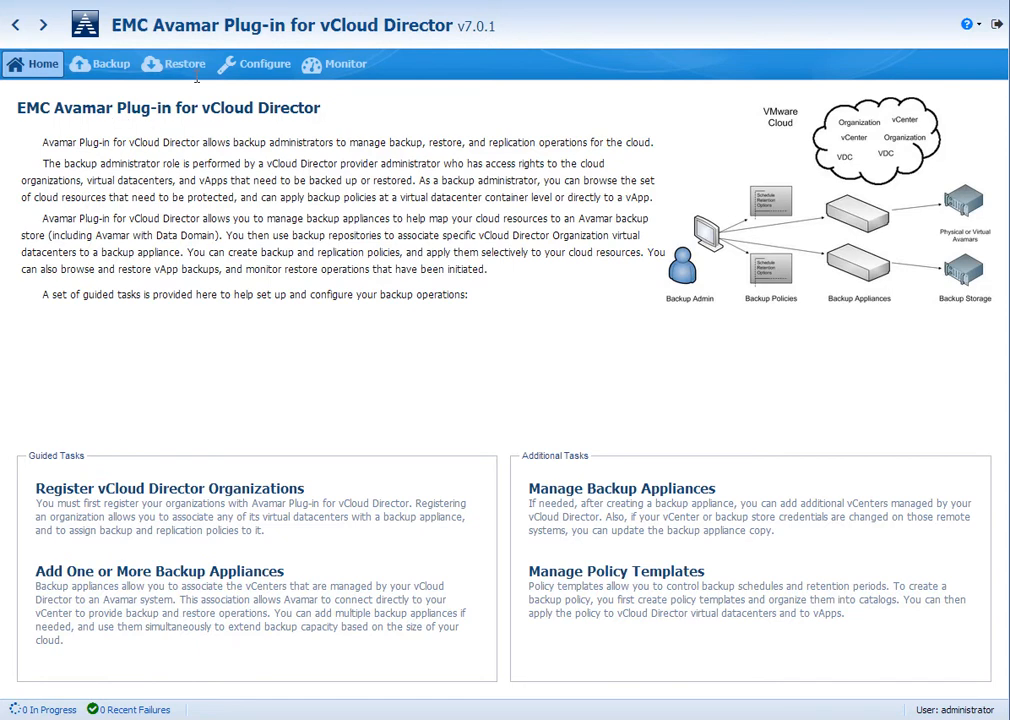
Review the Gold_SLA and Silver_SLA policy template catalogs, three templates each
{"action": "left_click", "coordinate": [264, 62]}
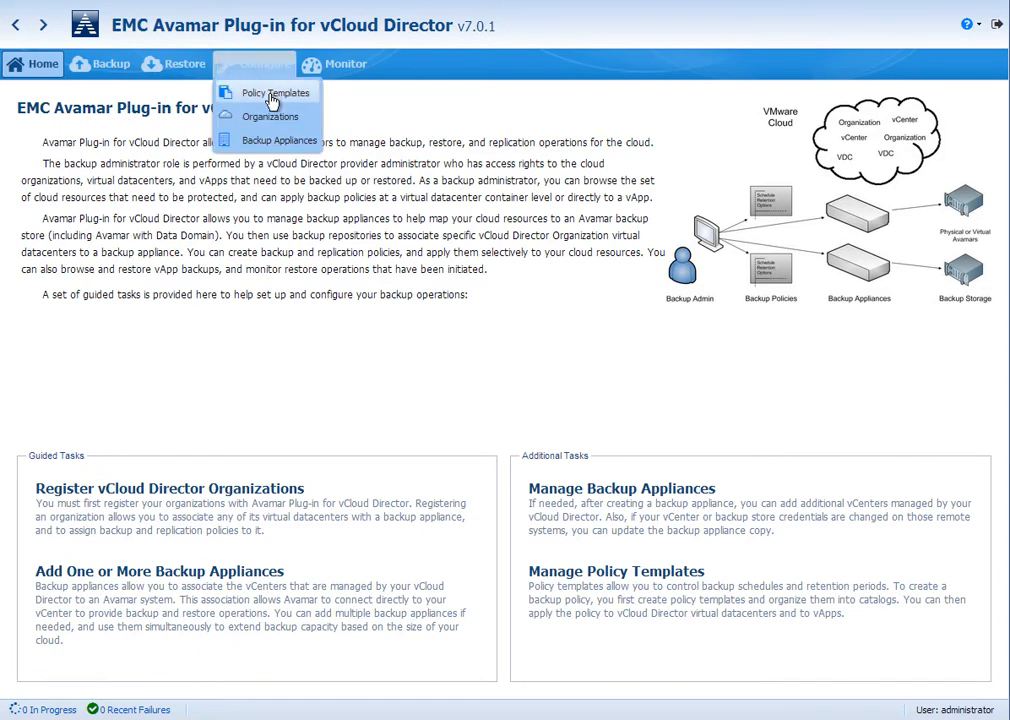
{"action": "left_click", "coordinate": [278, 92]}
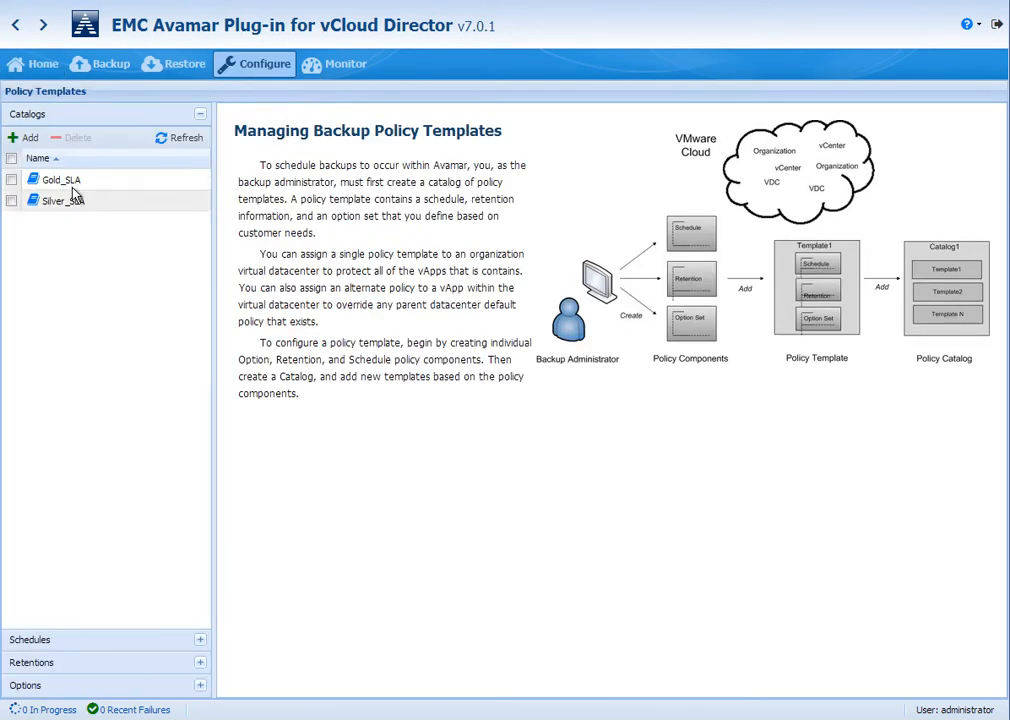
{"action": "left_click", "coordinate": [62, 180]}
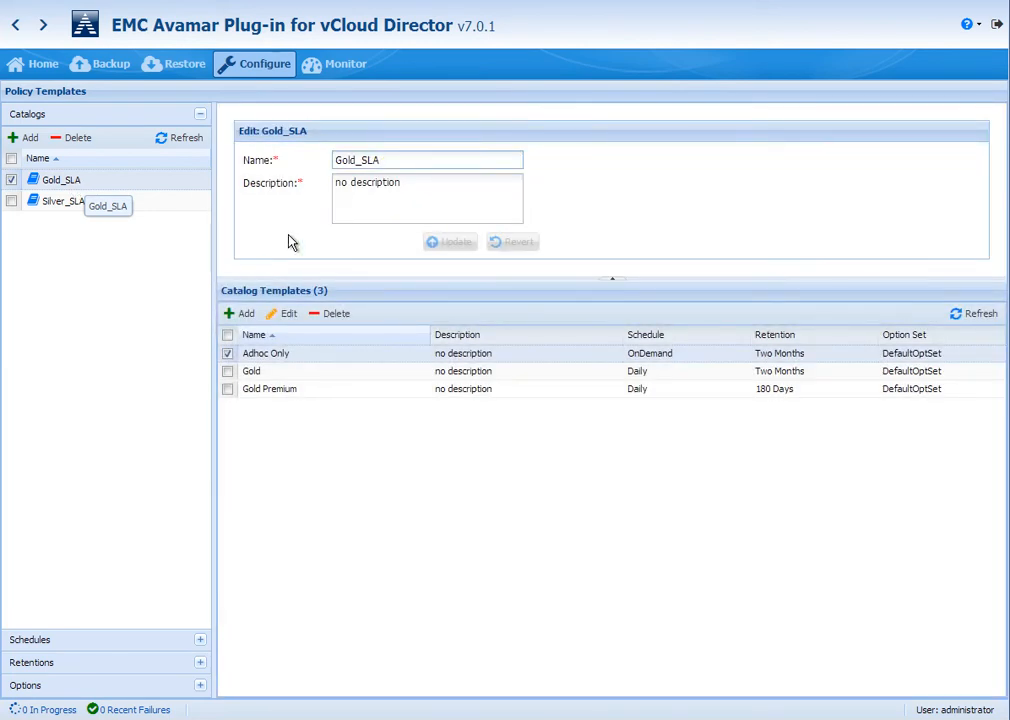
{"action": "mouse_move", "coordinate": [420, 404]}
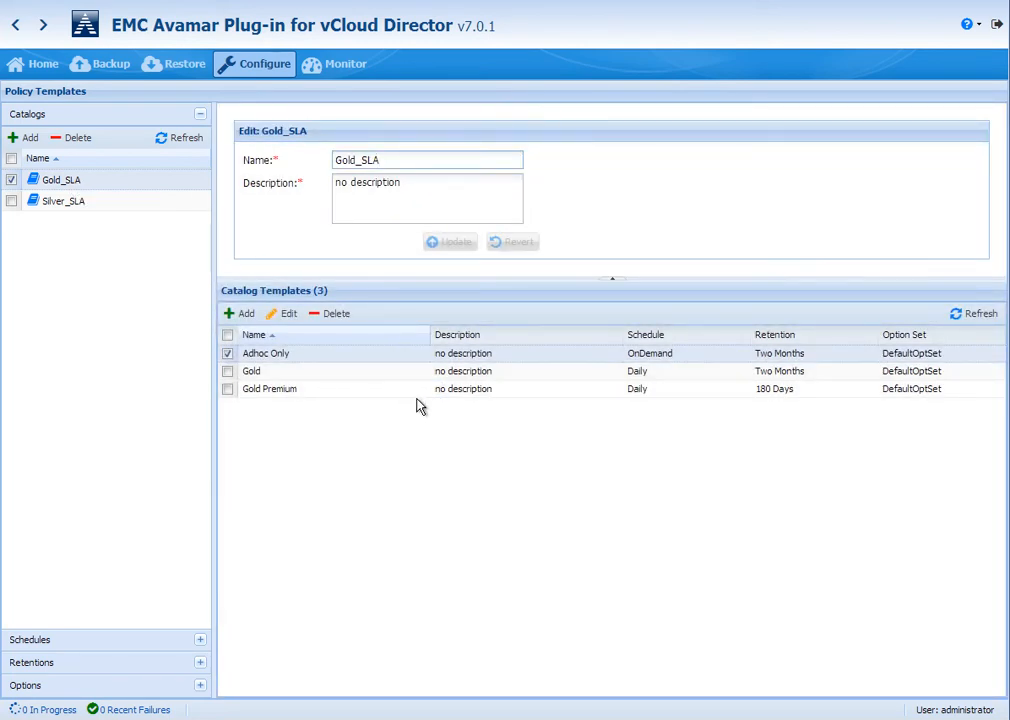
{"action": "mouse_move", "coordinate": [820, 400]}
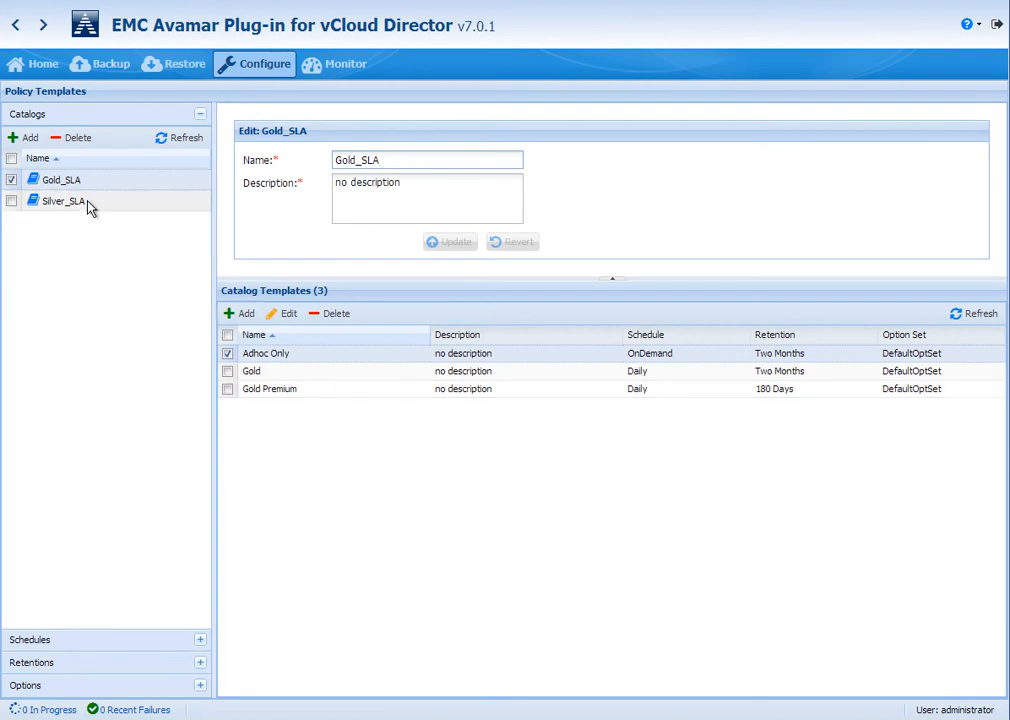
{"action": "left_click", "coordinate": [64, 200]}
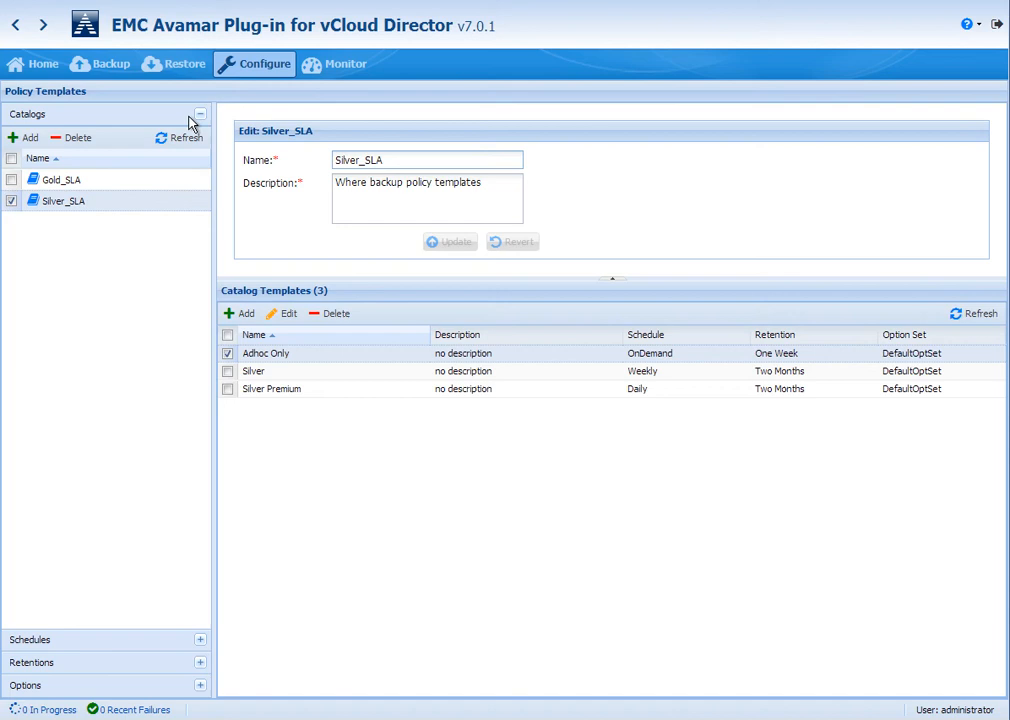
{"action": "left_click", "coordinate": [264, 64]}
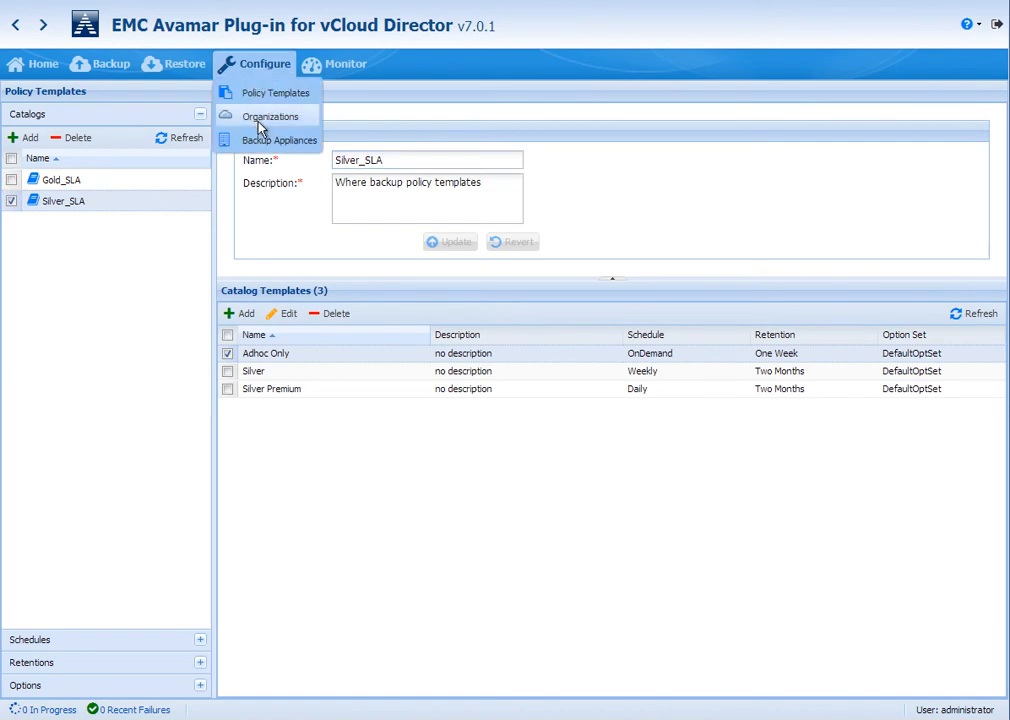
Register newOrg1 with Avamar and show the newOrg1_Vdc1 datacenter's empty repository list
{"action": "left_click", "coordinate": [270, 116]}
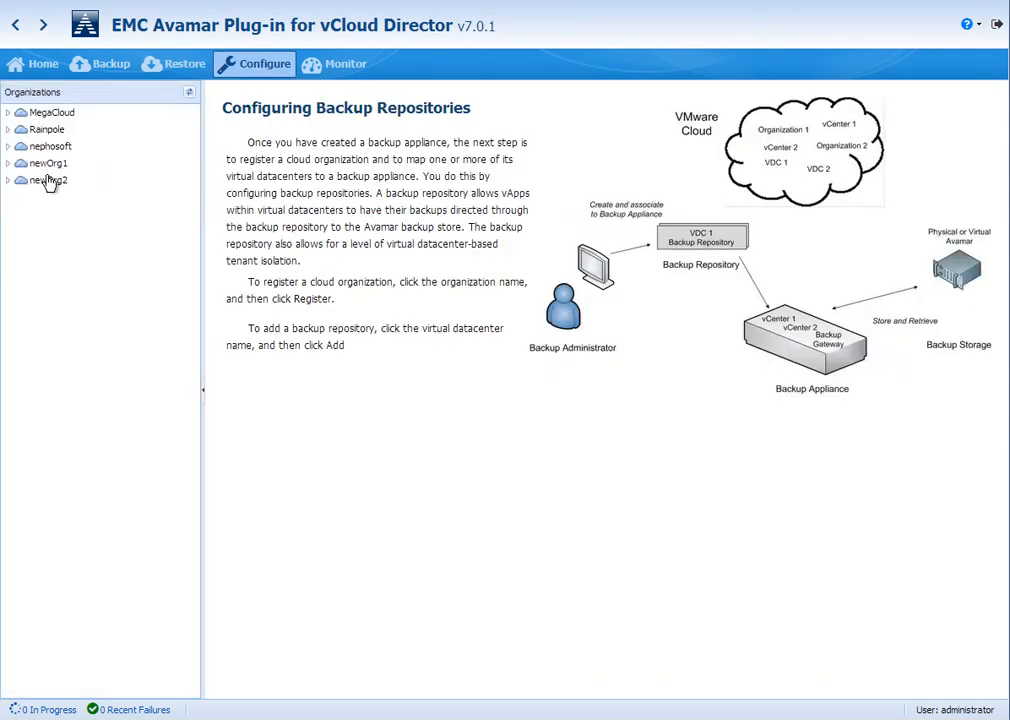
{"action": "left_click", "coordinate": [48, 164]}
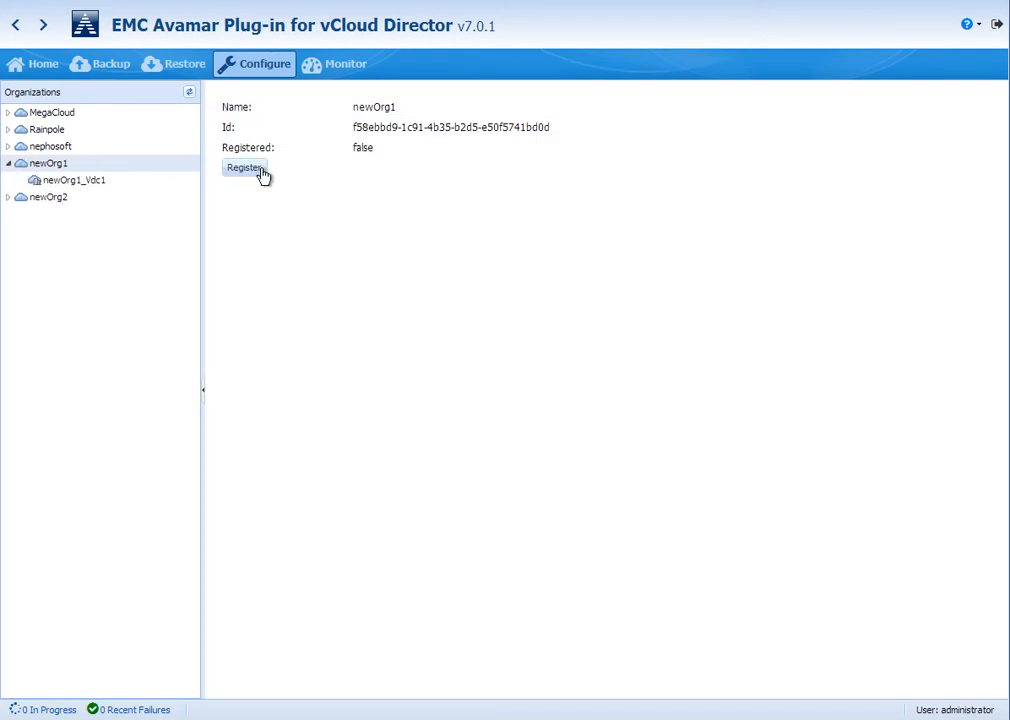
{"action": "left_click", "coordinate": [244, 168]}
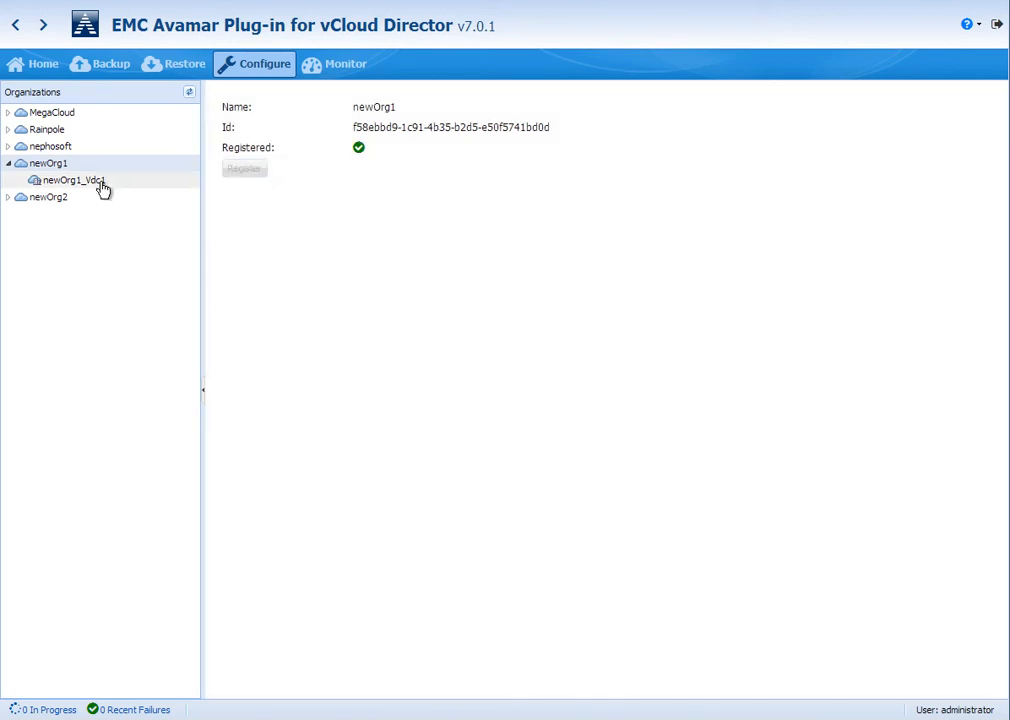
{"action": "left_click", "coordinate": [70, 180]}
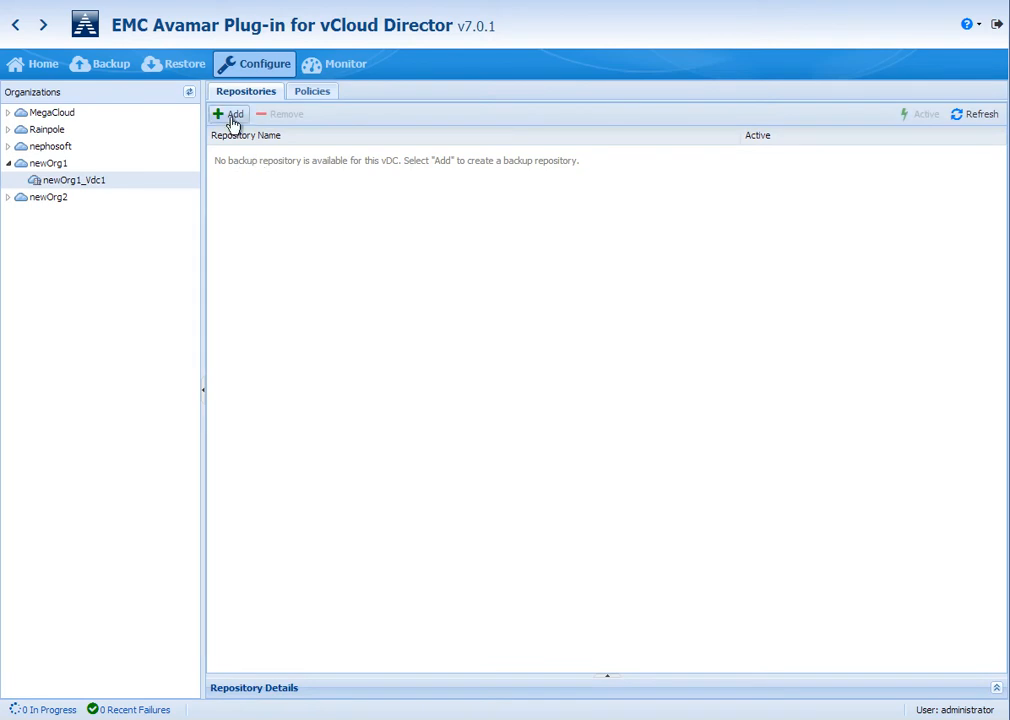
Create repository repo1, description nodesc, on the dd-01.brsvlab.local store with an edited daily byte limit
{"action": "left_click", "coordinate": [228, 114]}
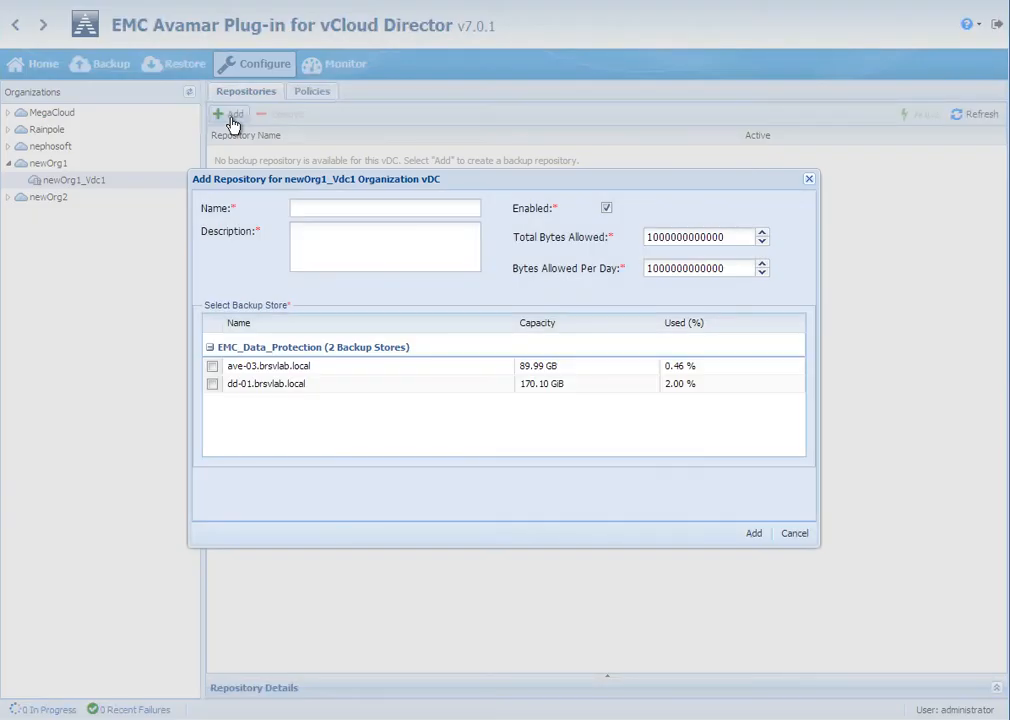
{"action": "type", "text": "repo"}
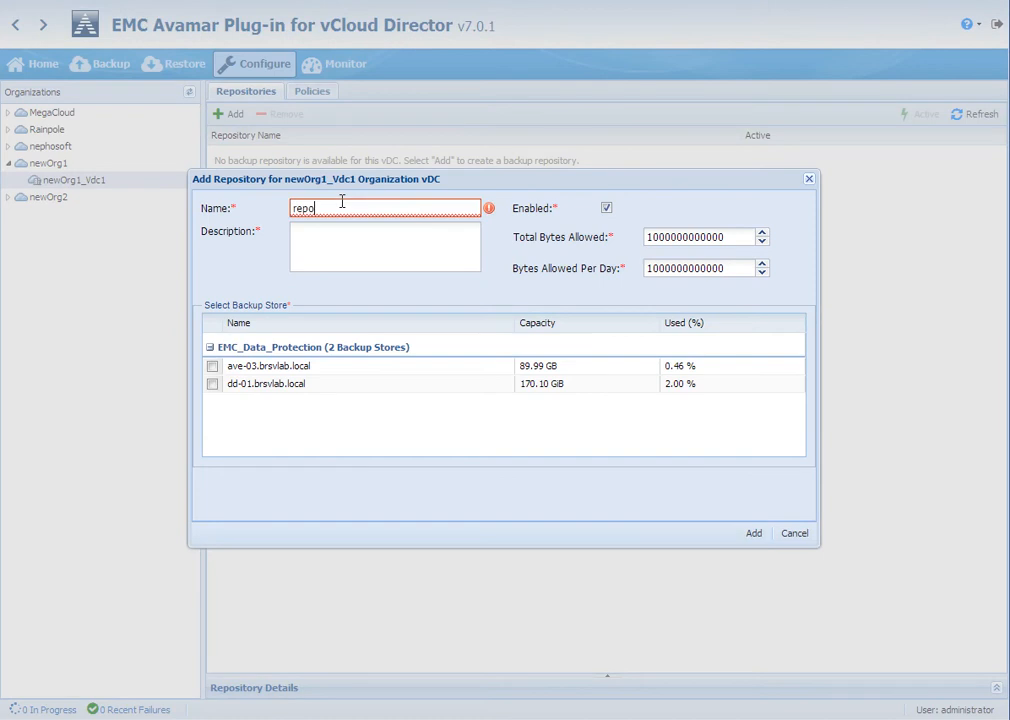
{"action": "type", "text": "1"}
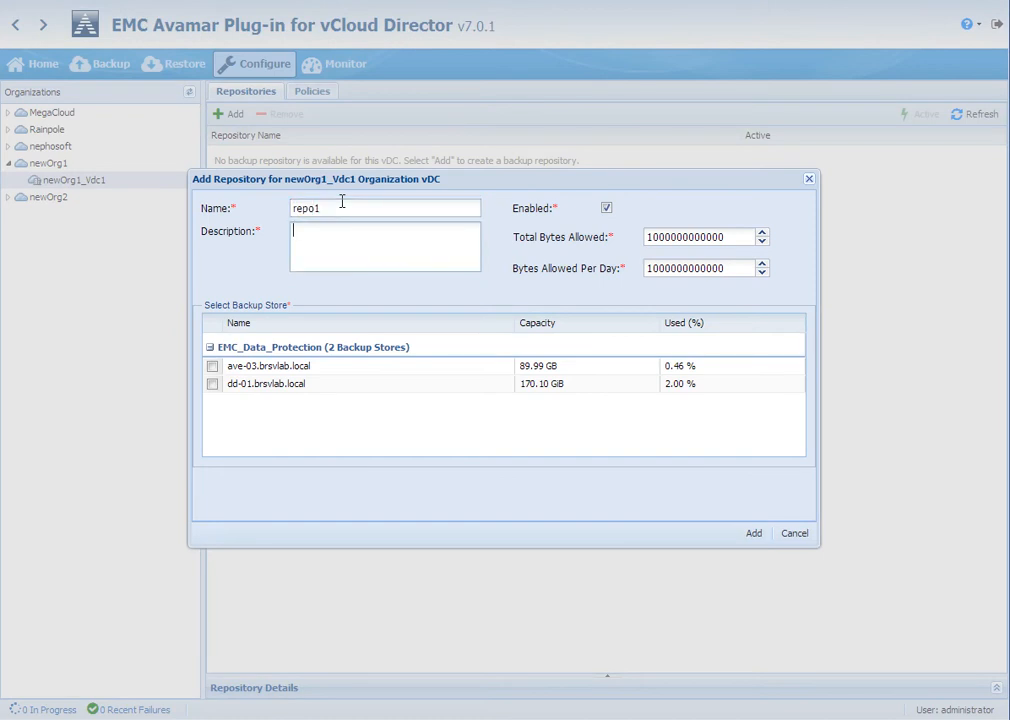
{"action": "type", "text": "nodesc"}
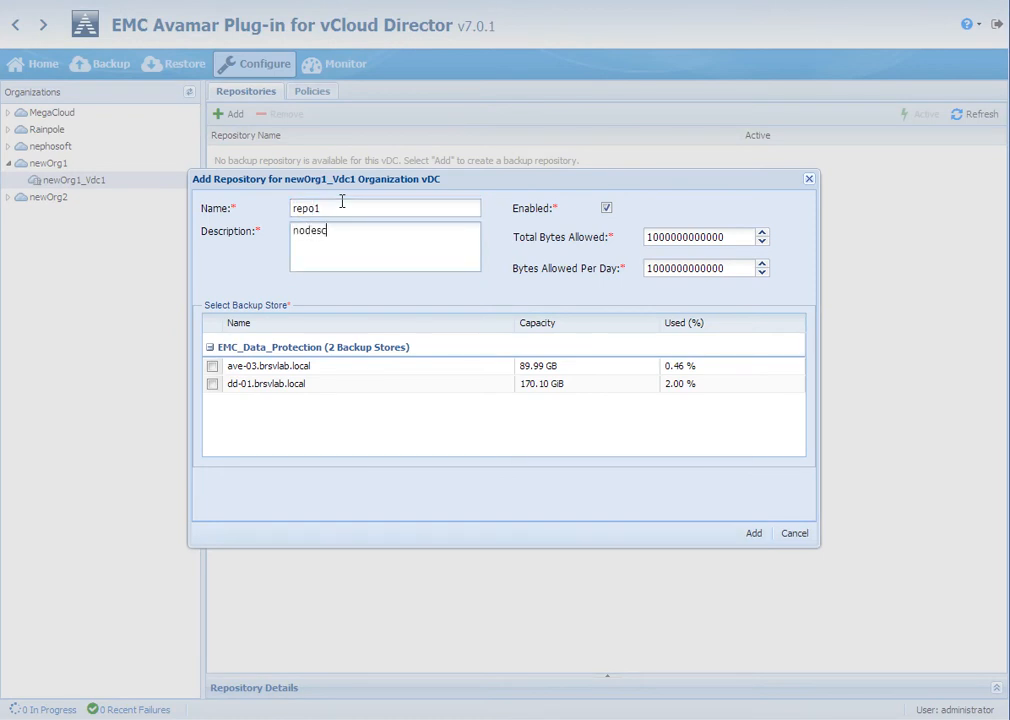
{"action": "left_click", "coordinate": [212, 384]}
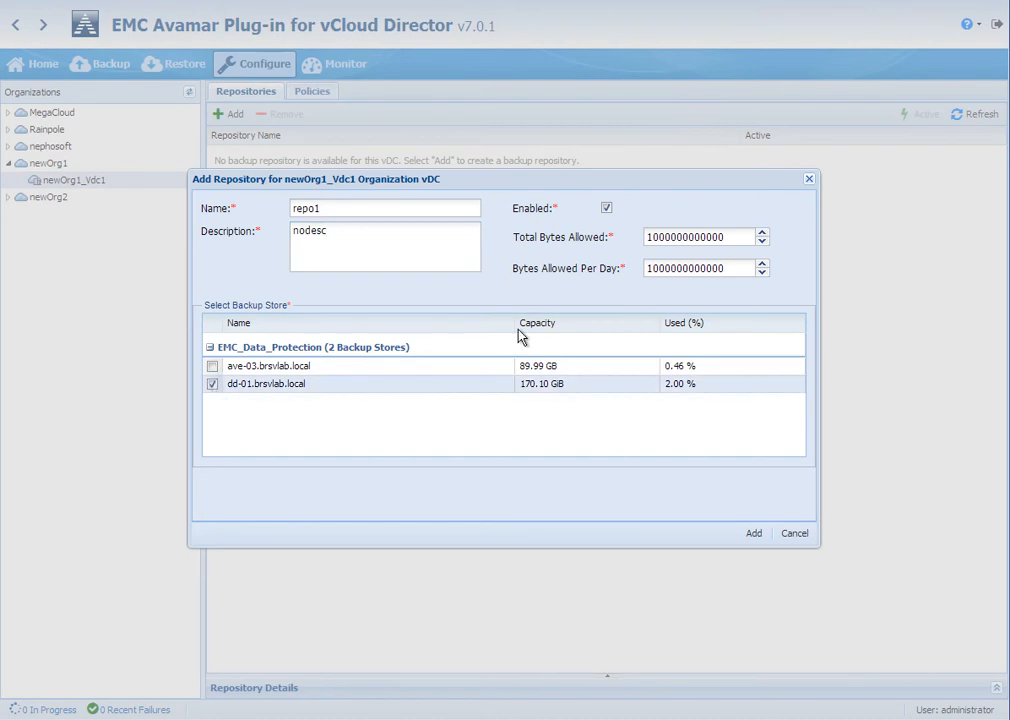
{"action": "left_click", "coordinate": [700, 268]}
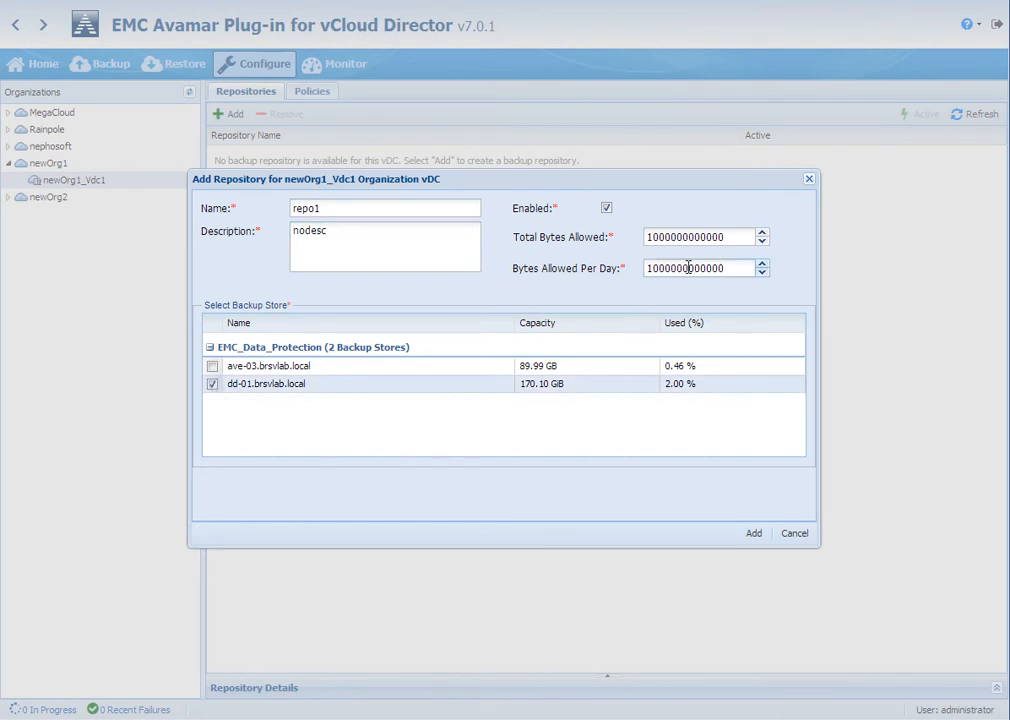
{"action": "double_click", "coordinate": [700, 268]}
{"action": "type", "text": "100000000"}
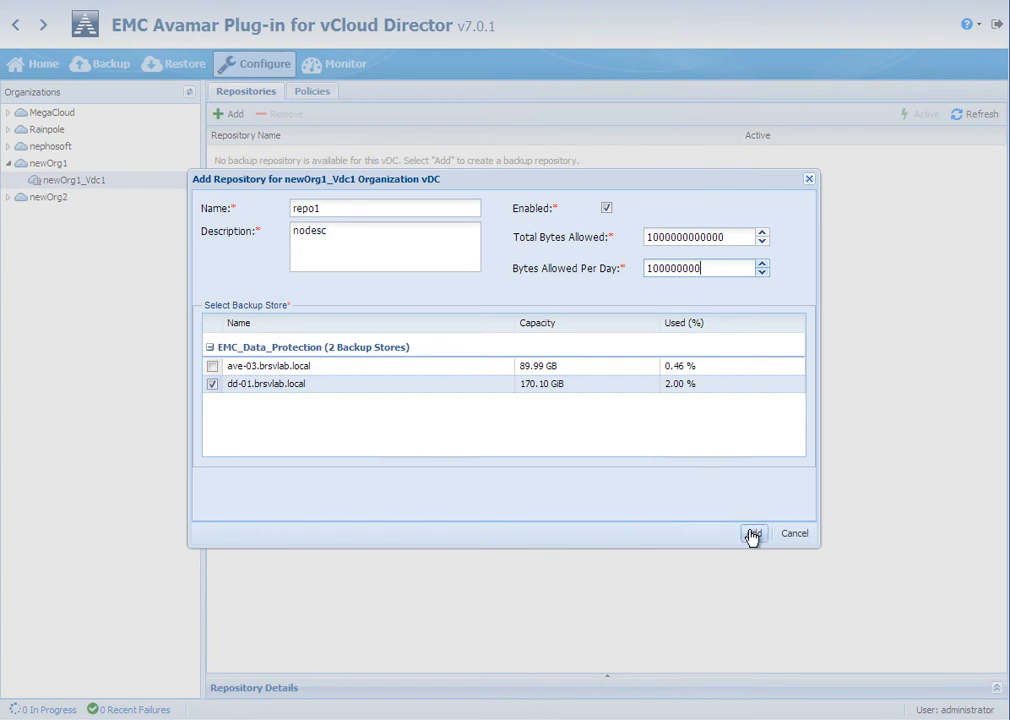
{"action": "left_click", "coordinate": [752, 532]}
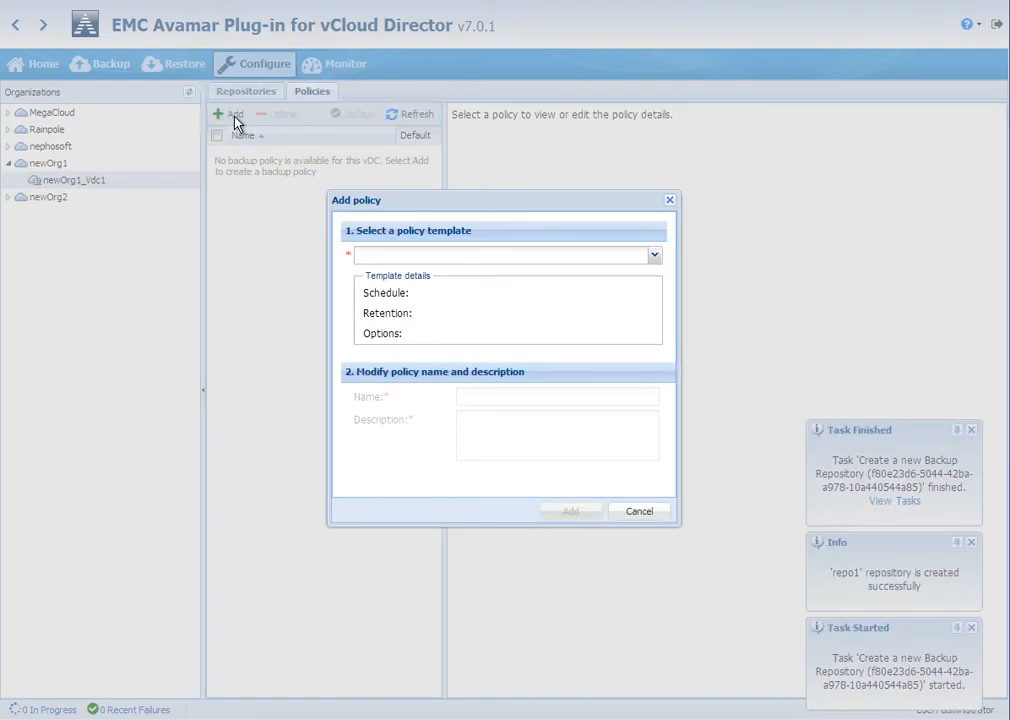
Create a new policy for newOrg1_Vdc1 based on the Gold template
{"action": "left_click", "coordinate": [652, 254]}
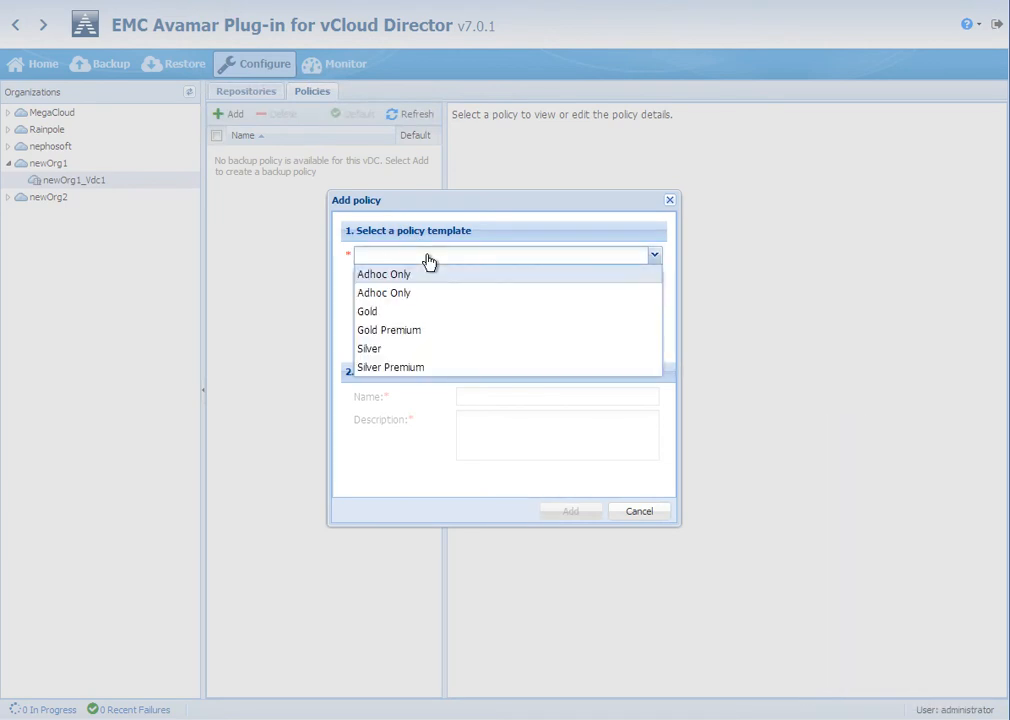
{"action": "mouse_move", "coordinate": [428, 312]}
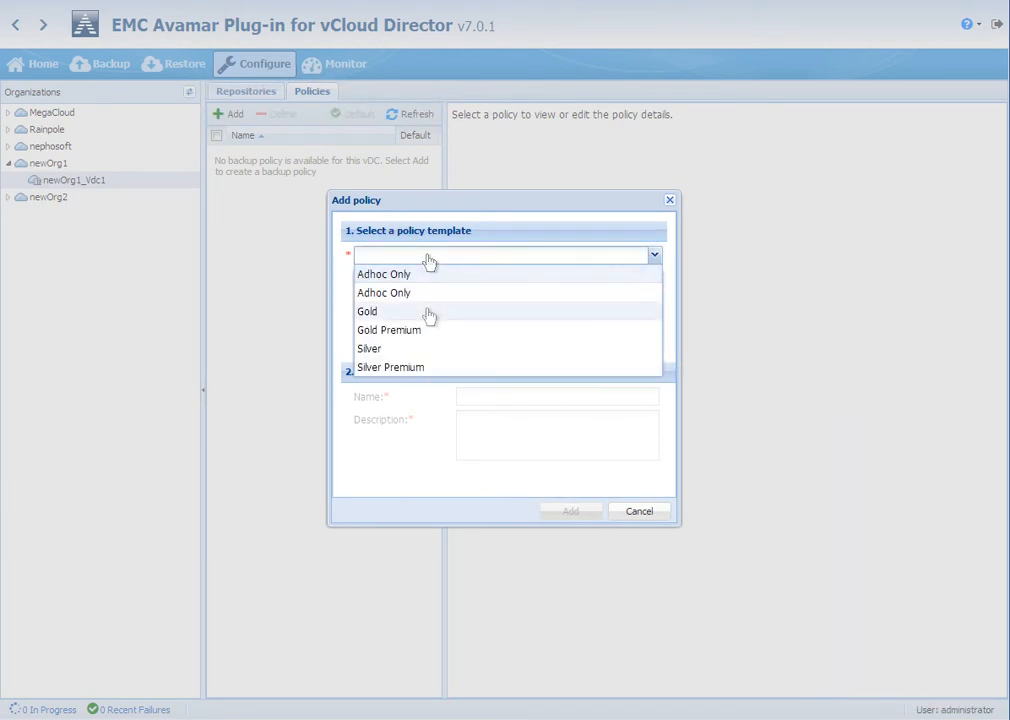
{"action": "left_click", "coordinate": [368, 312]}
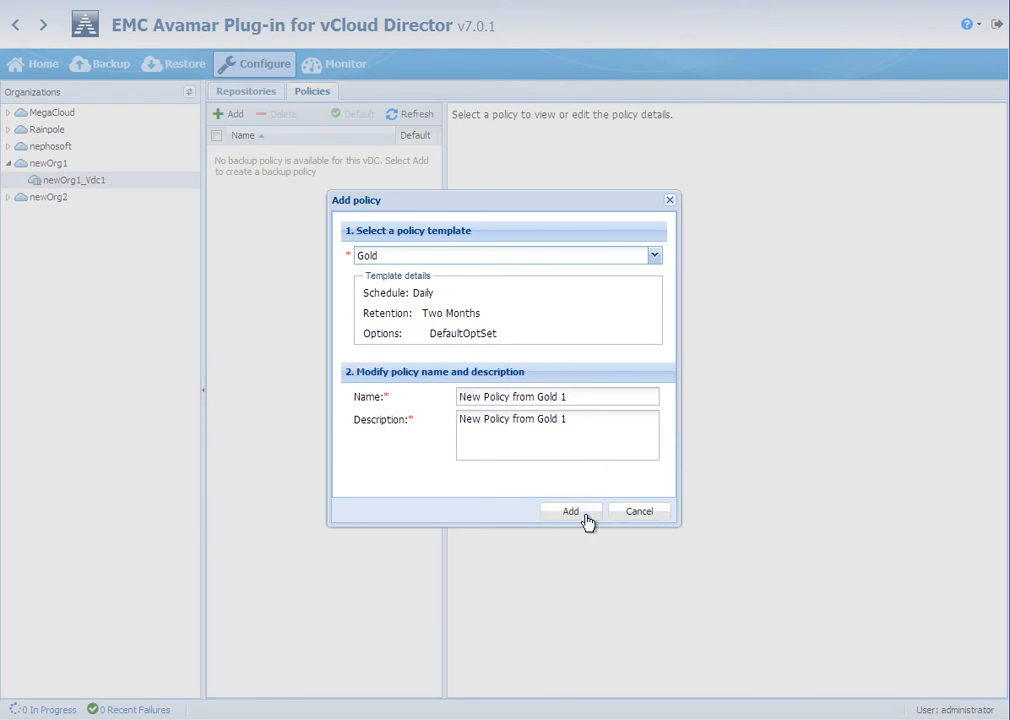
{"action": "left_click", "coordinate": [570, 512]}
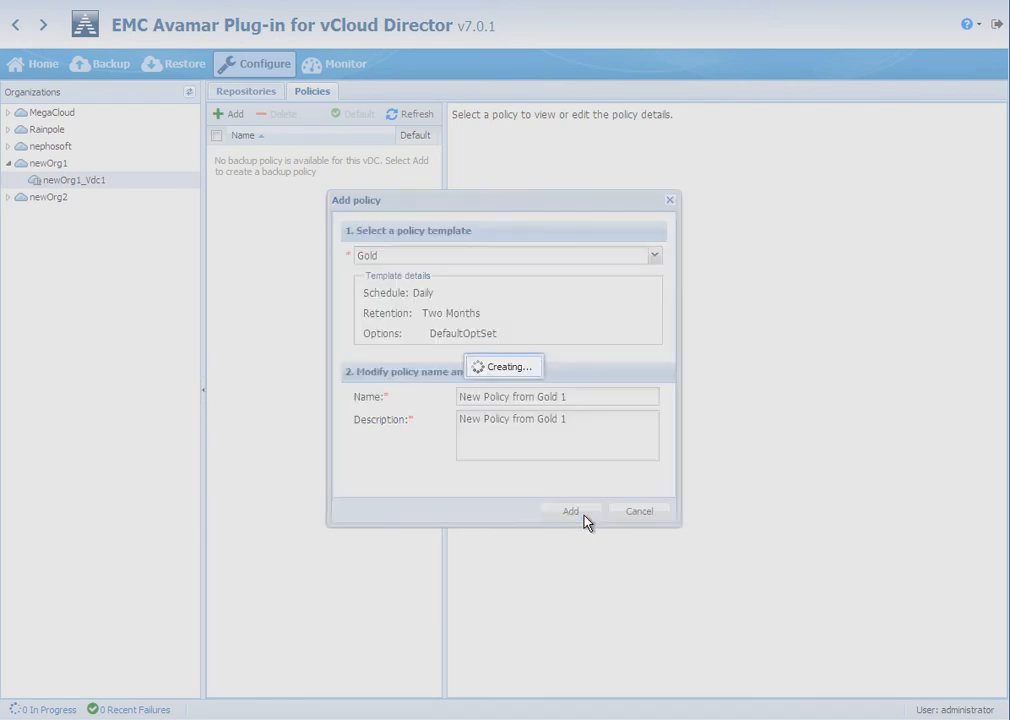
{"action": "left_click", "coordinate": [570, 512]}
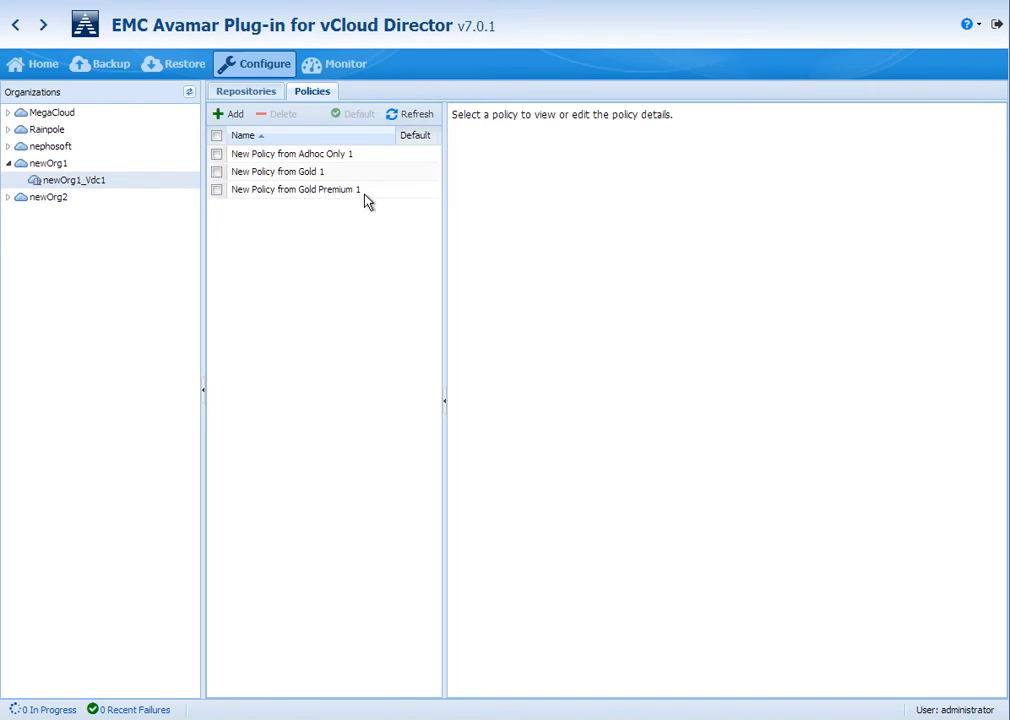
Make New Policy from Gold 1 the default policy and confirm
{"action": "left_click", "coordinate": [276, 172]}
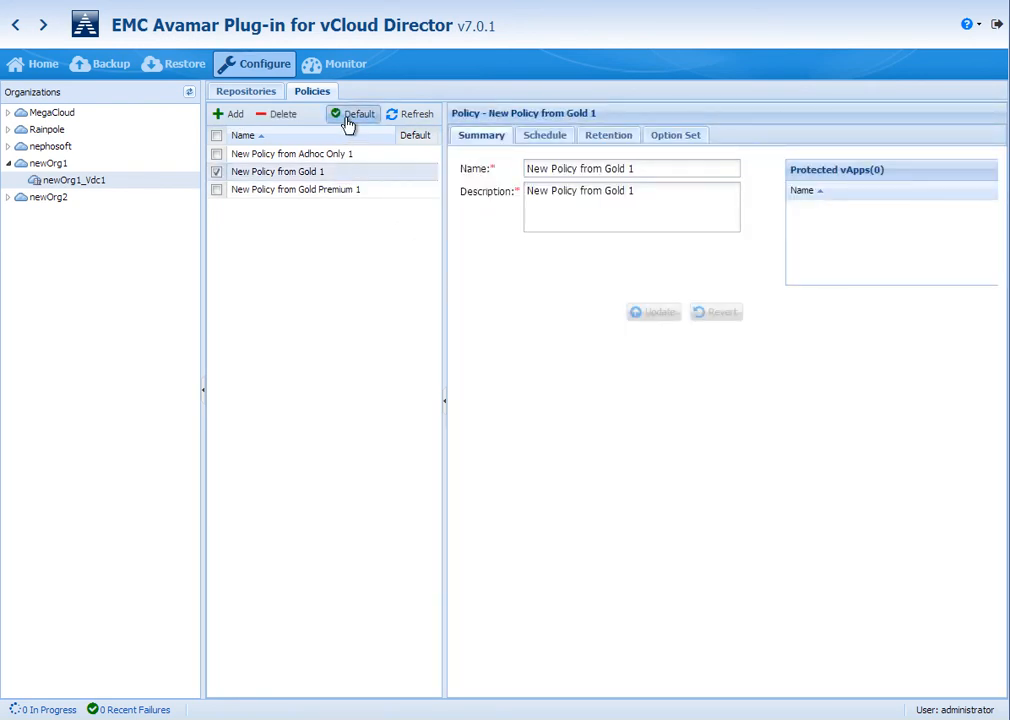
{"action": "left_click", "coordinate": [352, 112]}
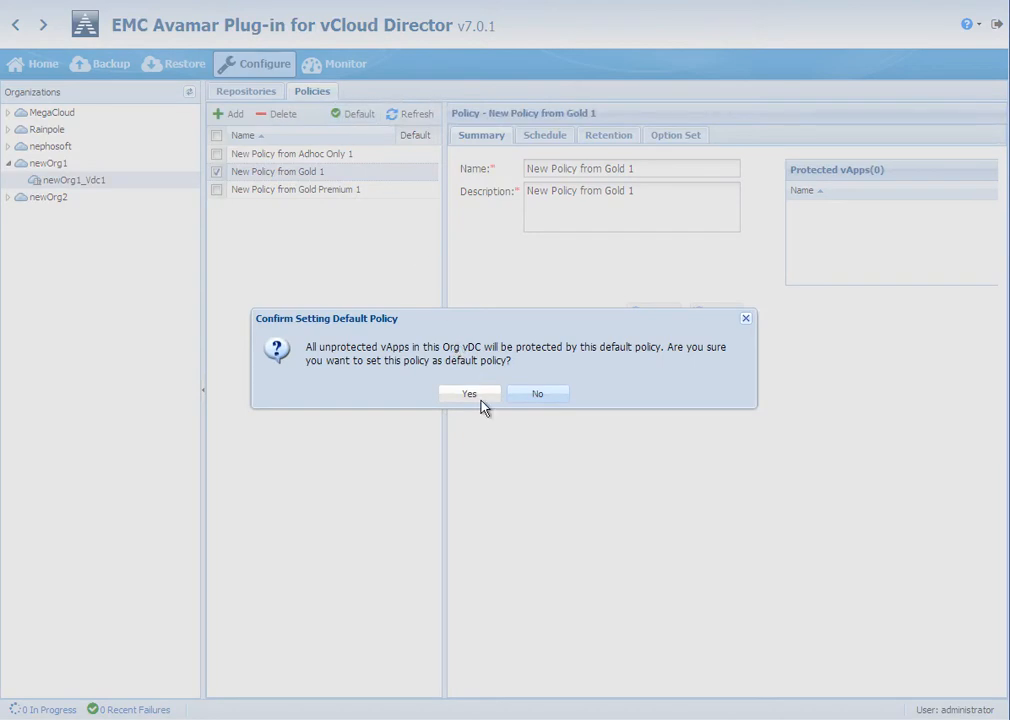
{"action": "left_click", "coordinate": [468, 392]}
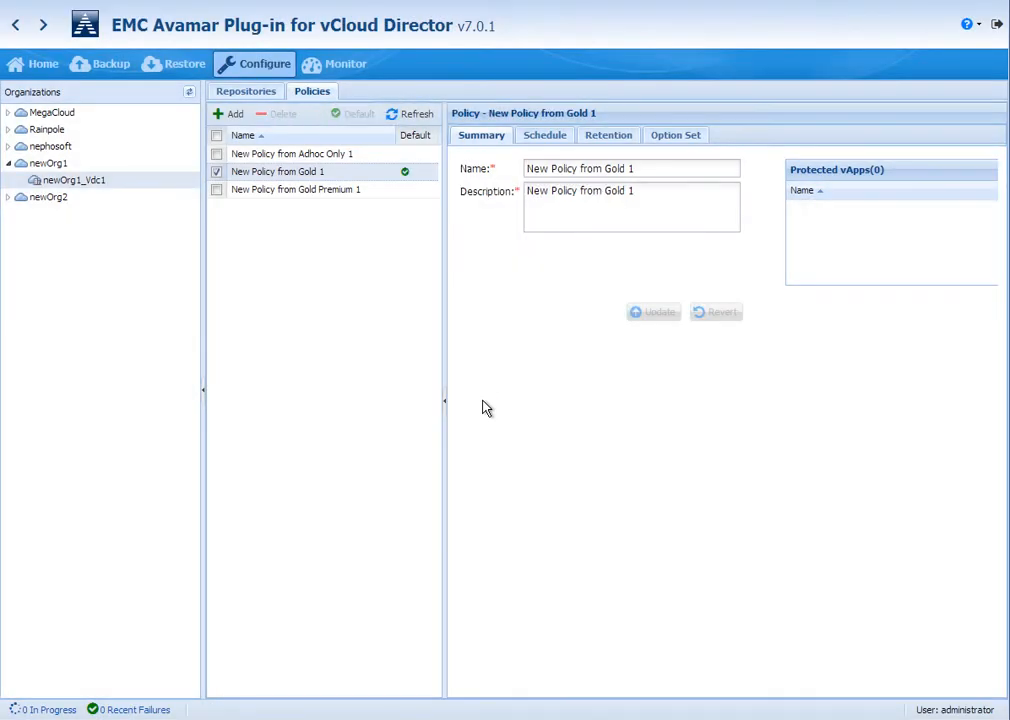
{"action": "left_click", "coordinate": [216, 172]}
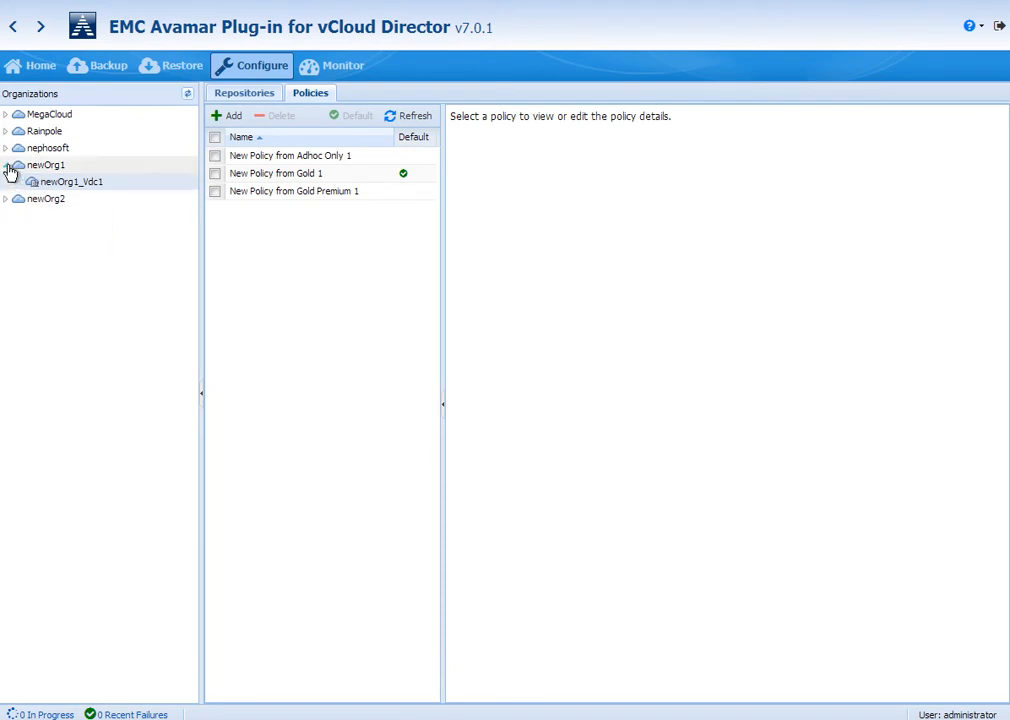
Show MegaCloud's MGC_vDC1 datacenter with its Adhoc Only, Silver and Silver Premium policies
{"action": "left_click", "coordinate": [6, 114]}
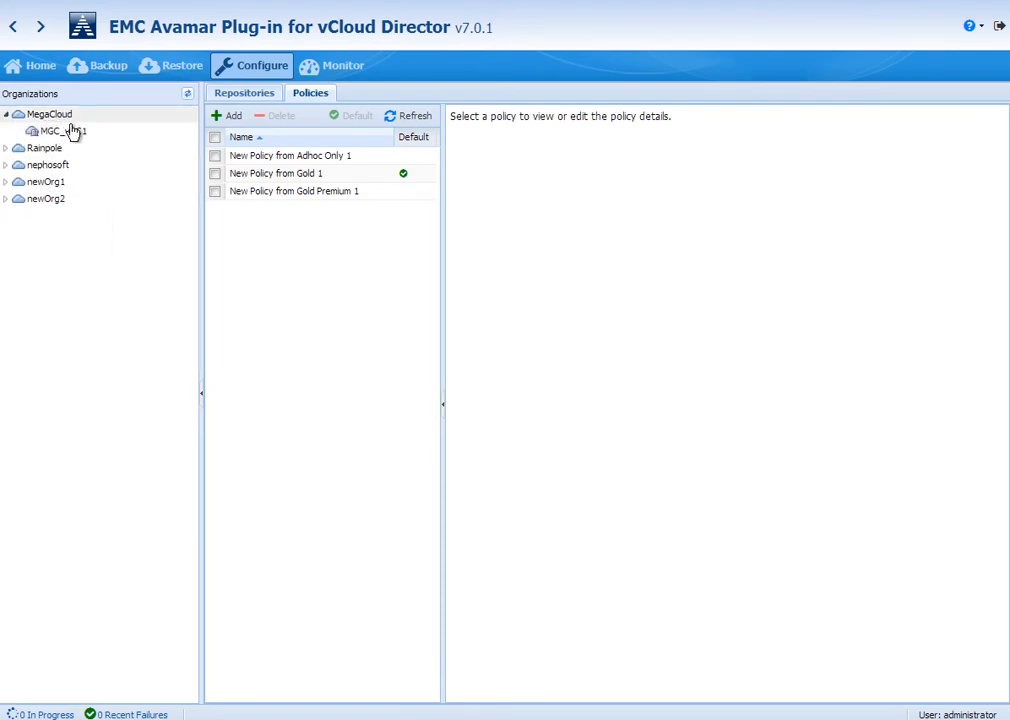
{"action": "left_click", "coordinate": [62, 132]}
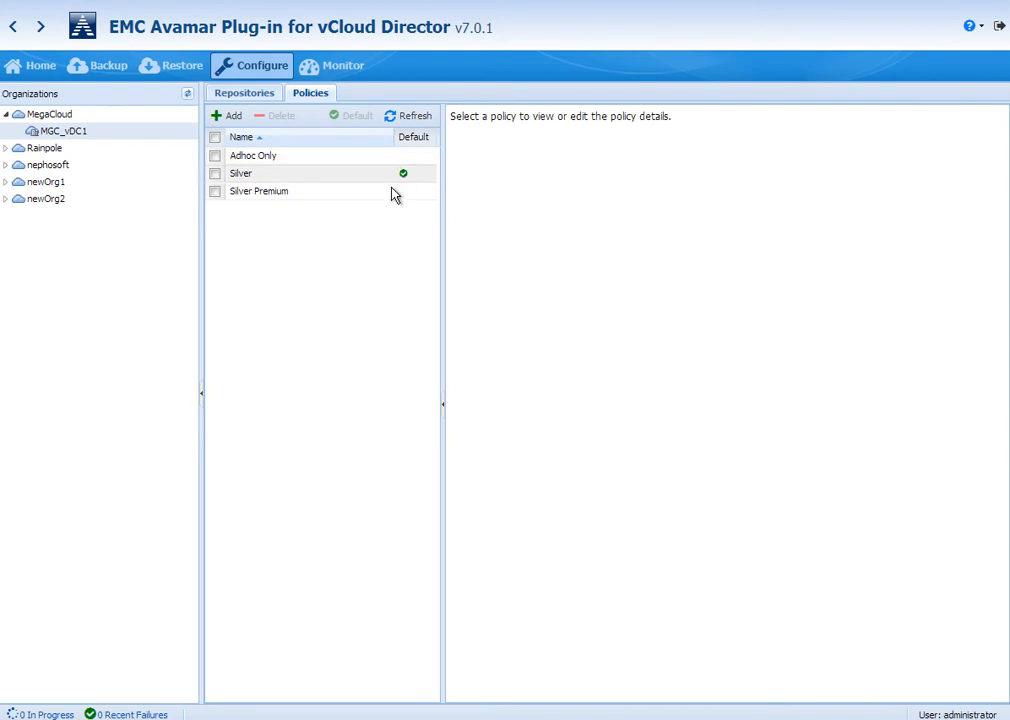
{"action": "mouse_move", "coordinate": [394, 156]}
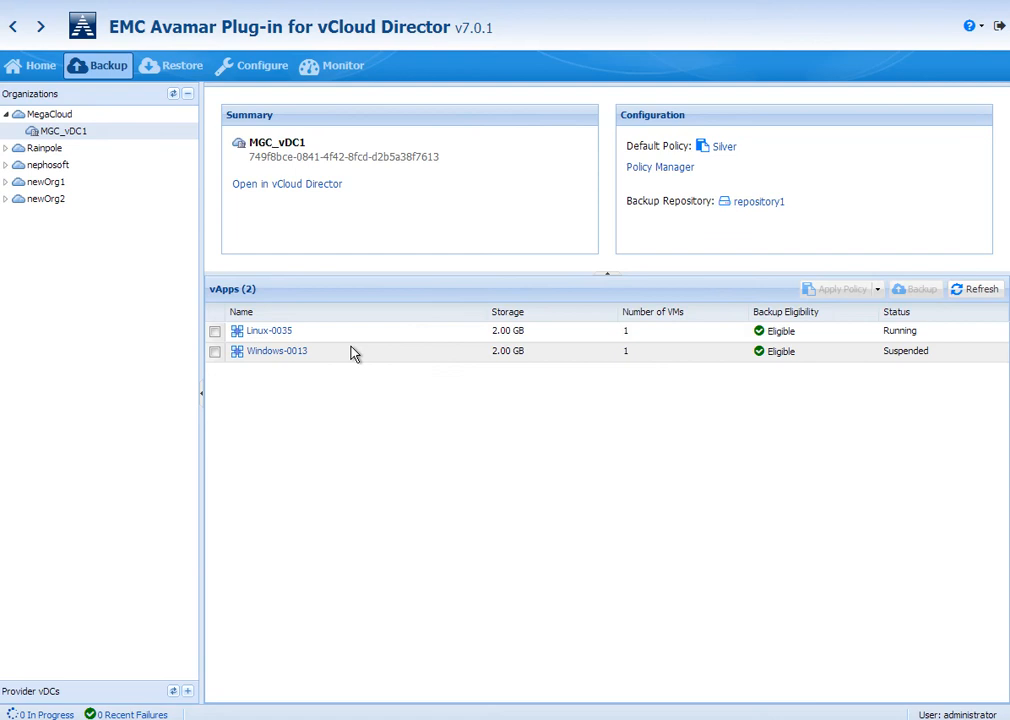
Apply the Silver Premium policy to both Linux-0035 and Windows-0013
{"action": "left_click", "coordinate": [216, 352]}
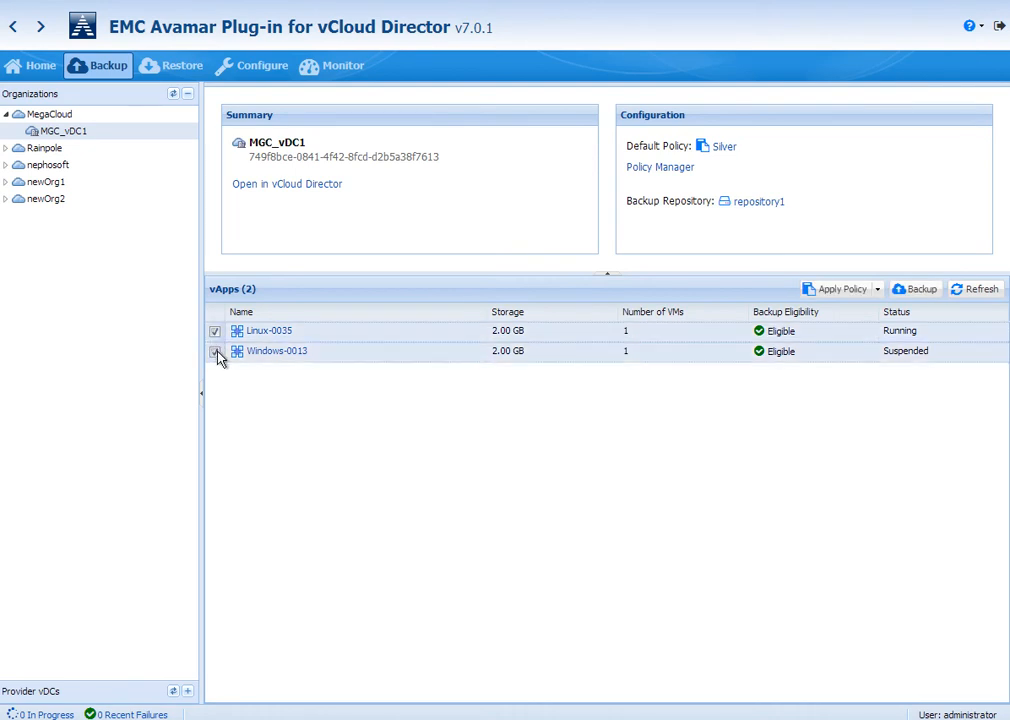
{"action": "left_click", "coordinate": [876, 288]}
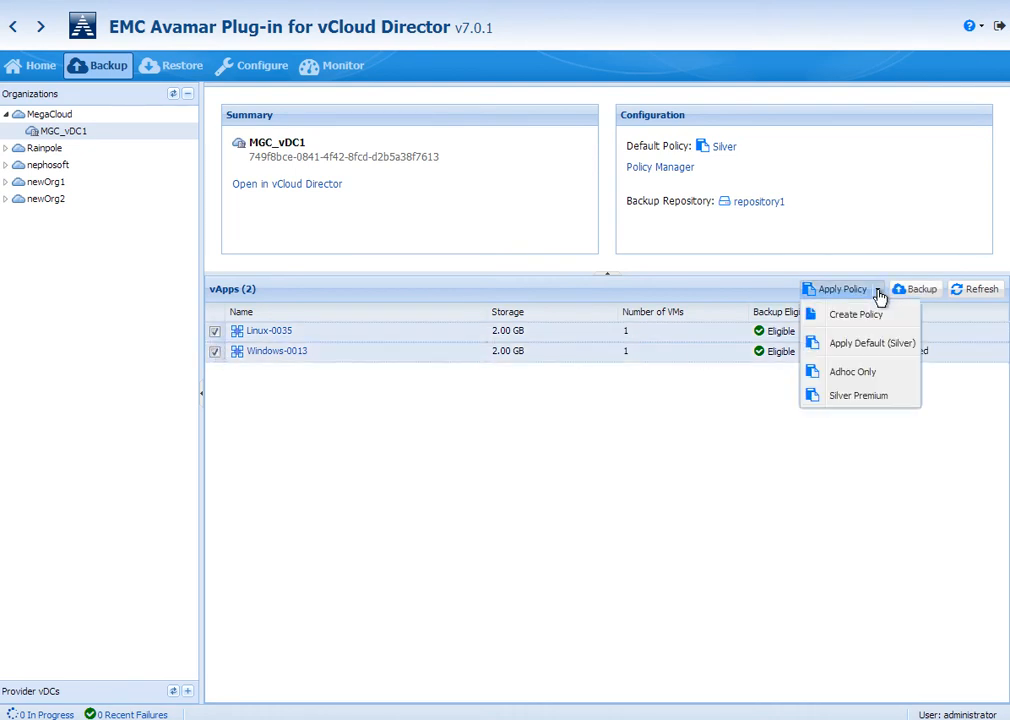
{"action": "mouse_move", "coordinate": [892, 348]}
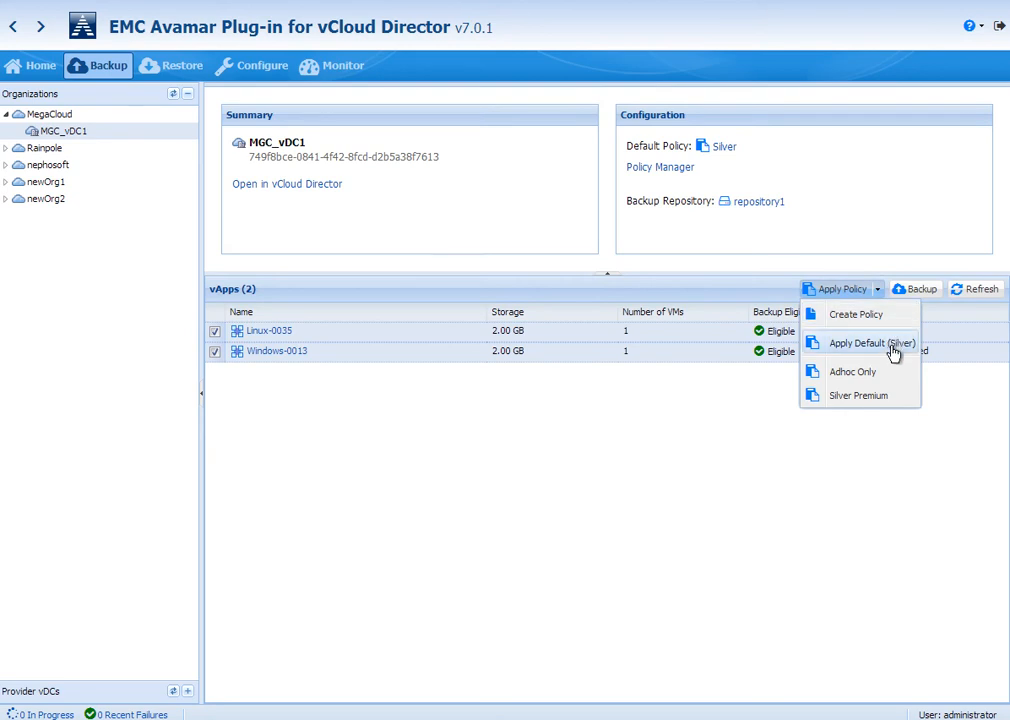
{"action": "mouse_move", "coordinate": [864, 396]}
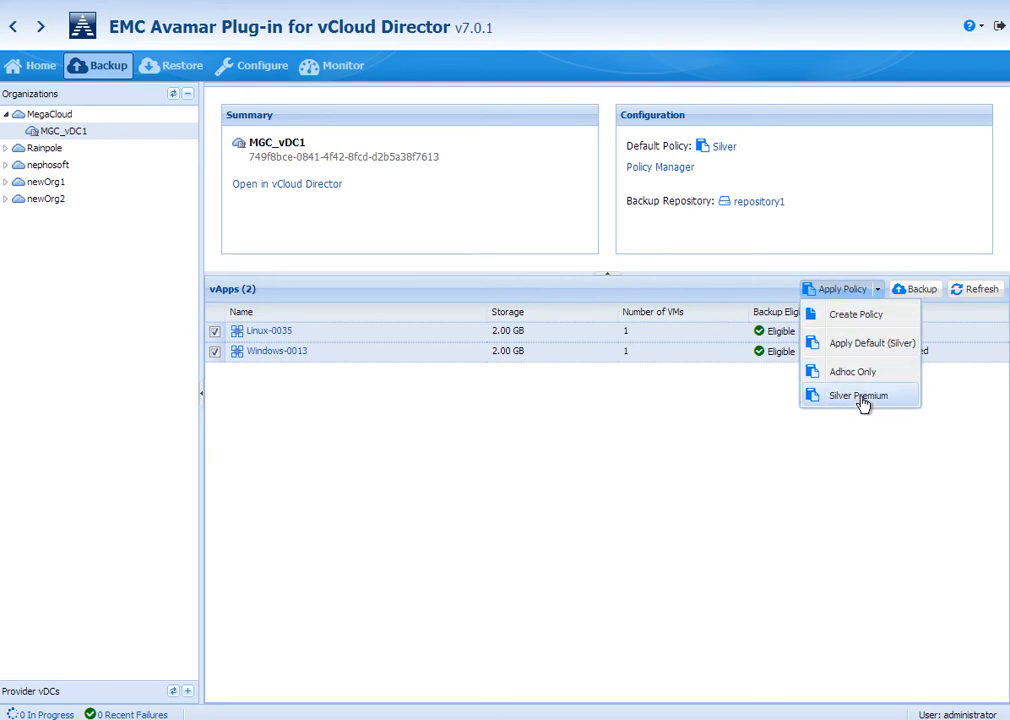
{"action": "left_click", "coordinate": [860, 396]}
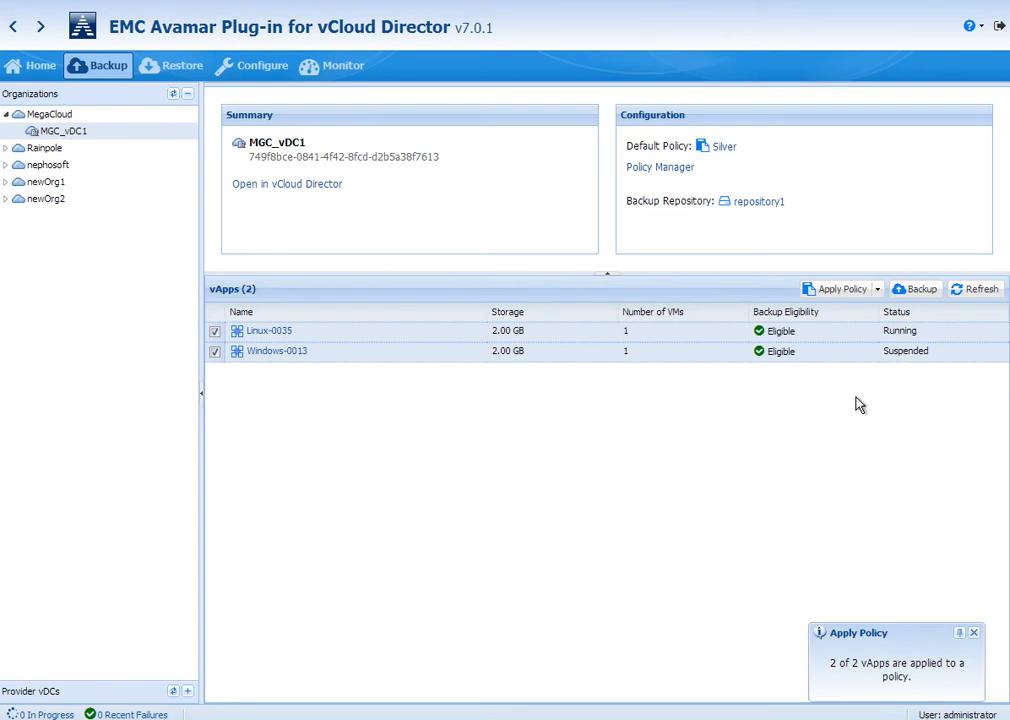
{"action": "mouse_move", "coordinate": [728, 156]}
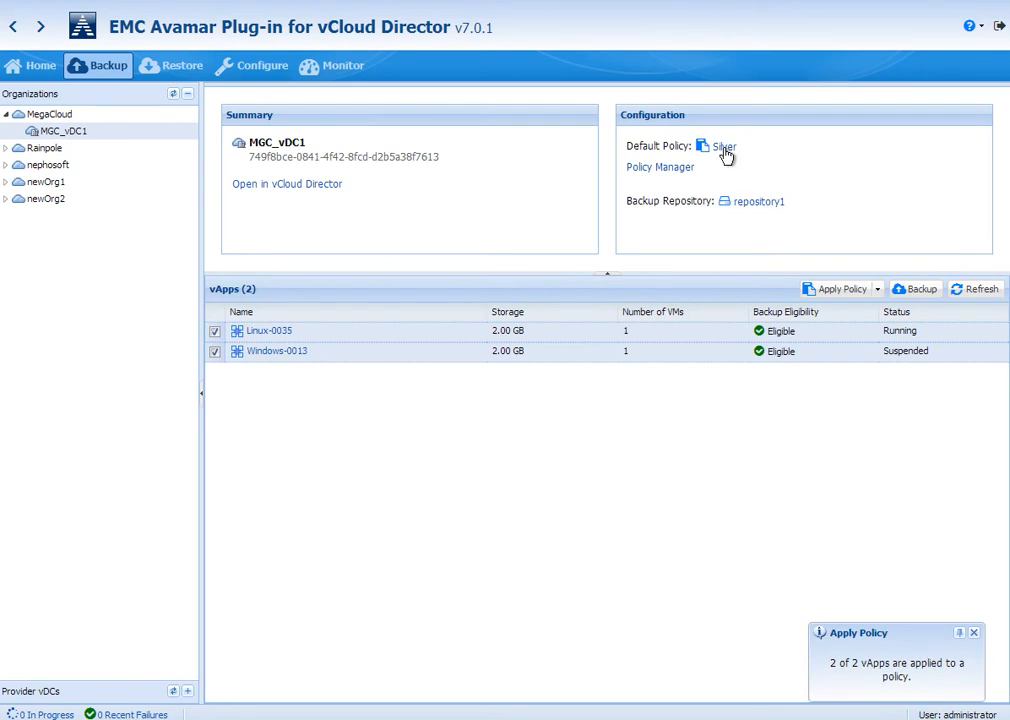
{"action": "mouse_move", "coordinate": [660, 168]}
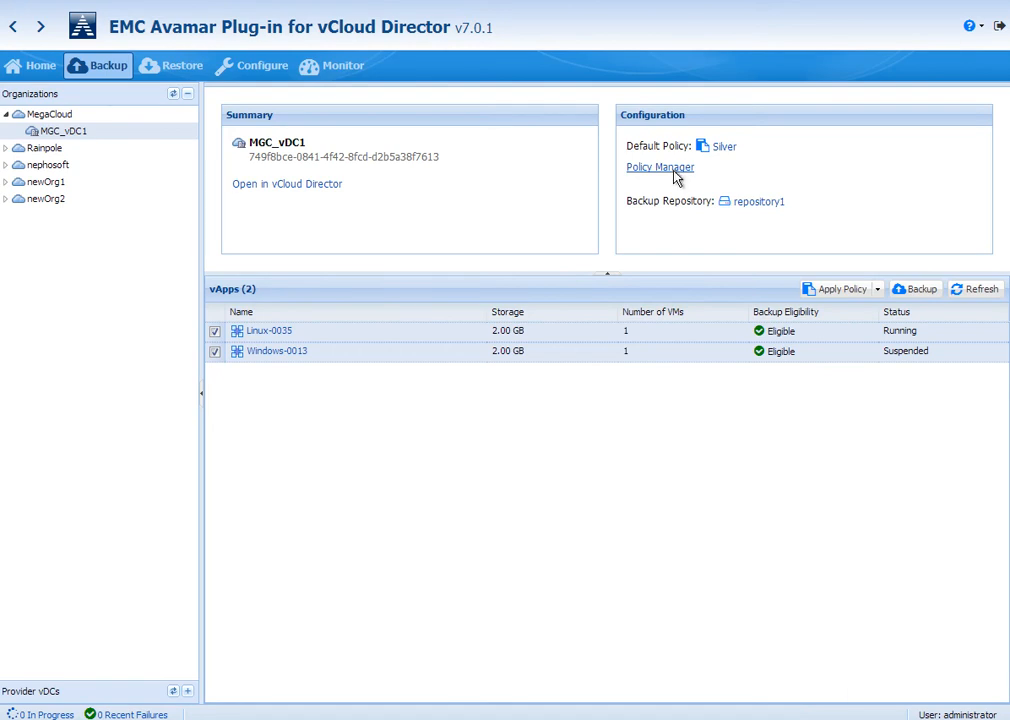
Inspect Silver Premium in Policy Manager: protected vApps, daily 8:00 PM schedule and 60-day retention
{"action": "left_click", "coordinate": [660, 168]}
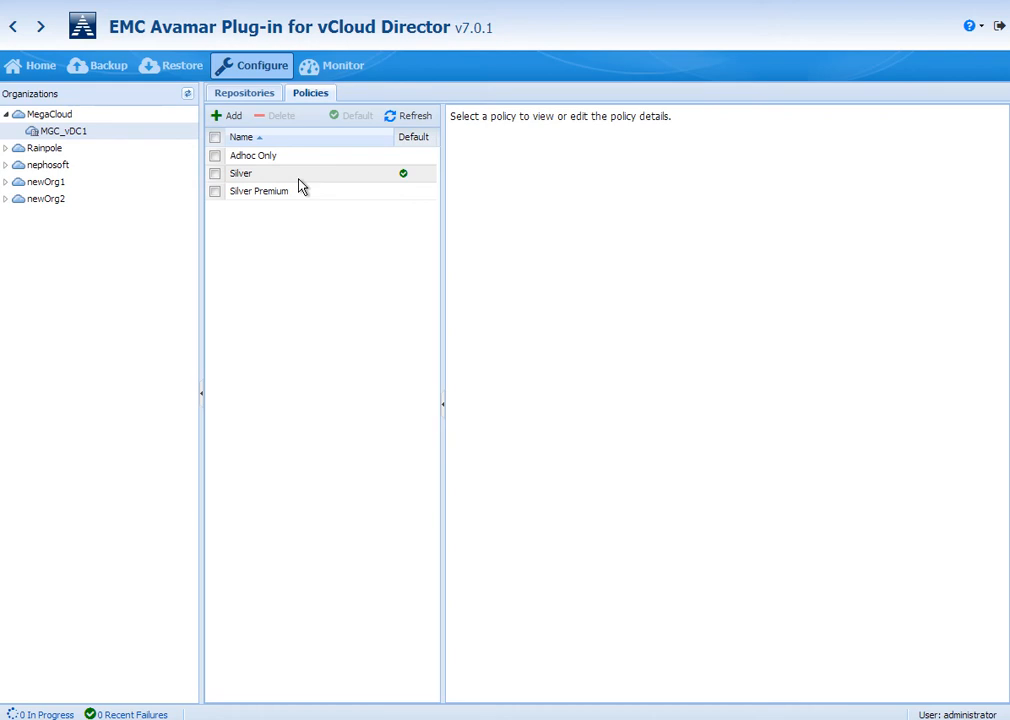
{"action": "left_click", "coordinate": [258, 192]}
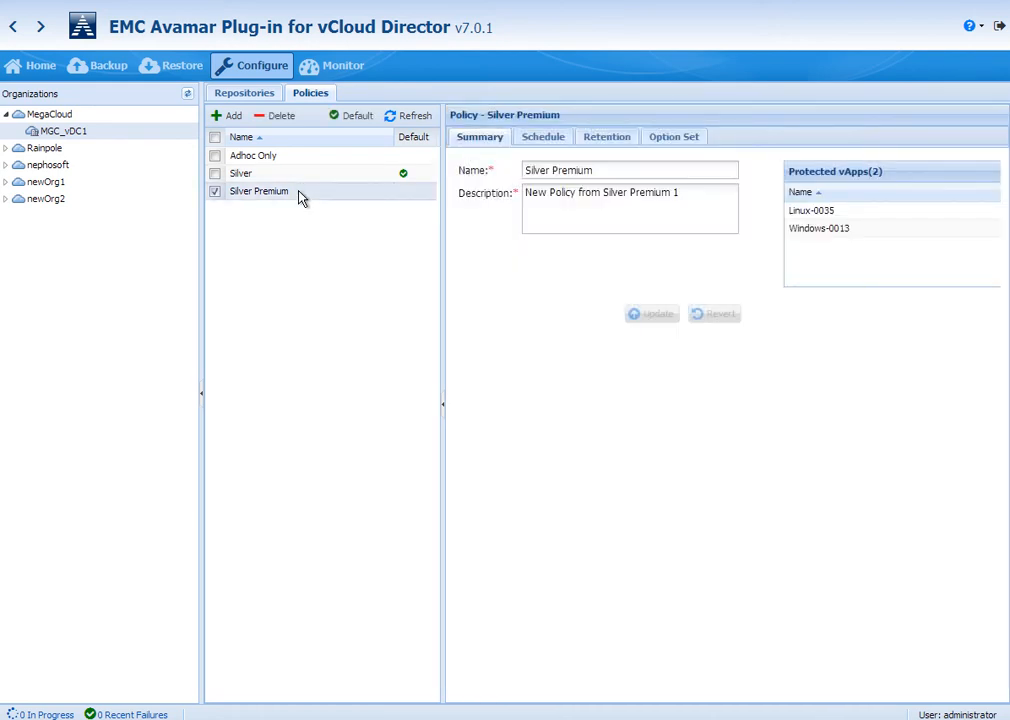
{"action": "mouse_move", "coordinate": [956, 250]}
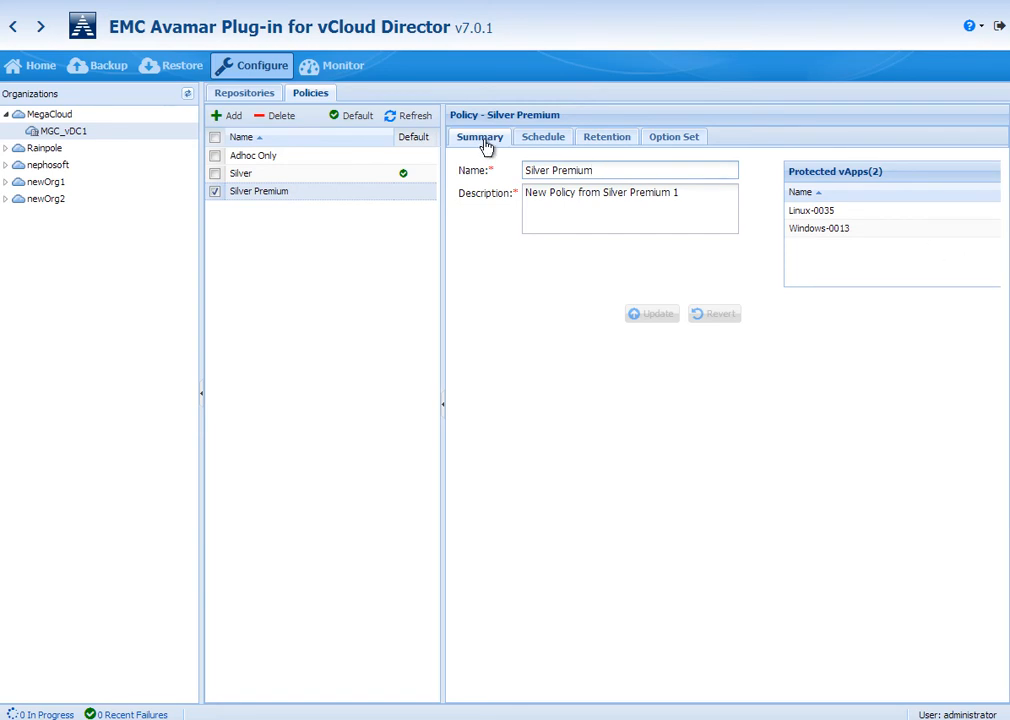
{"action": "left_click", "coordinate": [544, 136]}
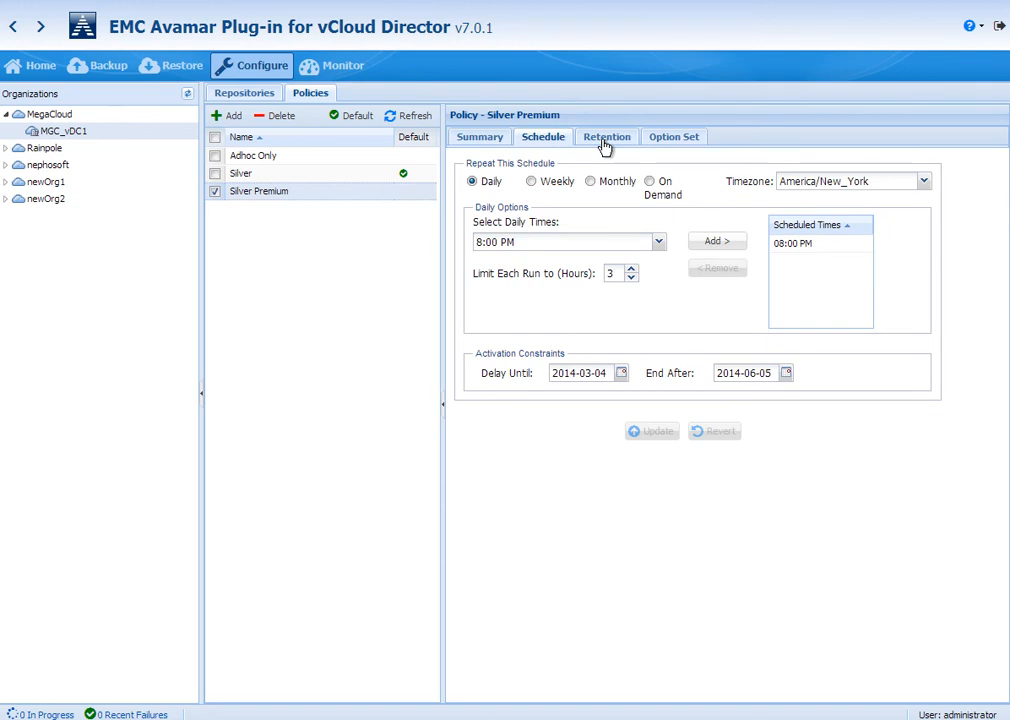
{"action": "left_click", "coordinate": [608, 136]}
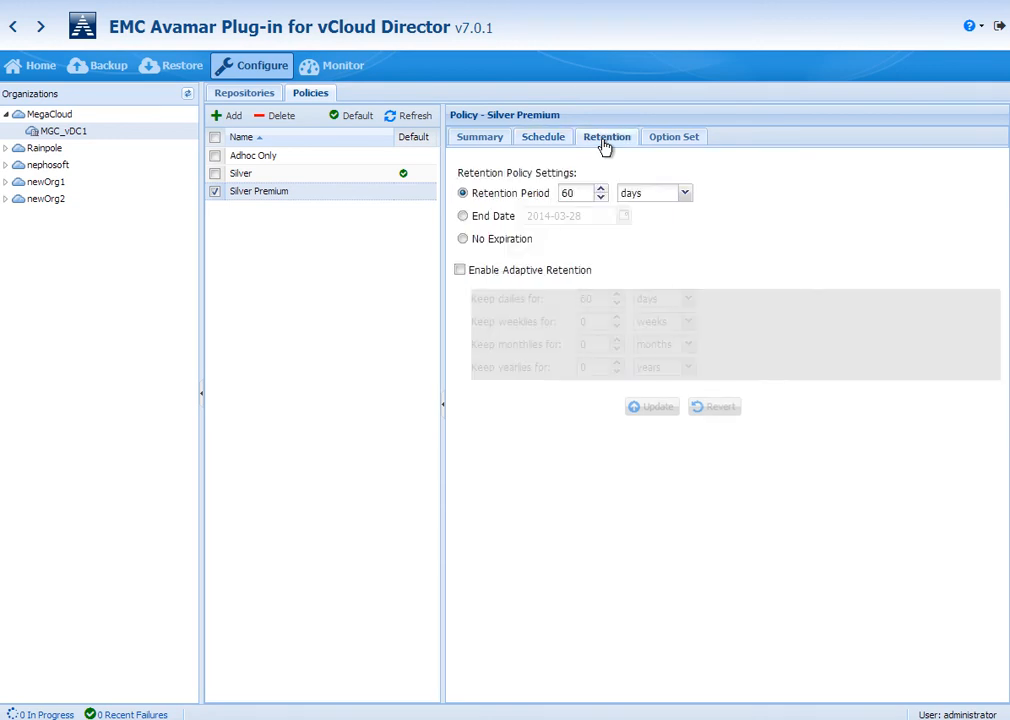
Run an ad hoc backup of Linux-0035 alone from the MGC_vDC1 backup overview and check its running task
{"action": "left_click", "coordinate": [108, 64]}
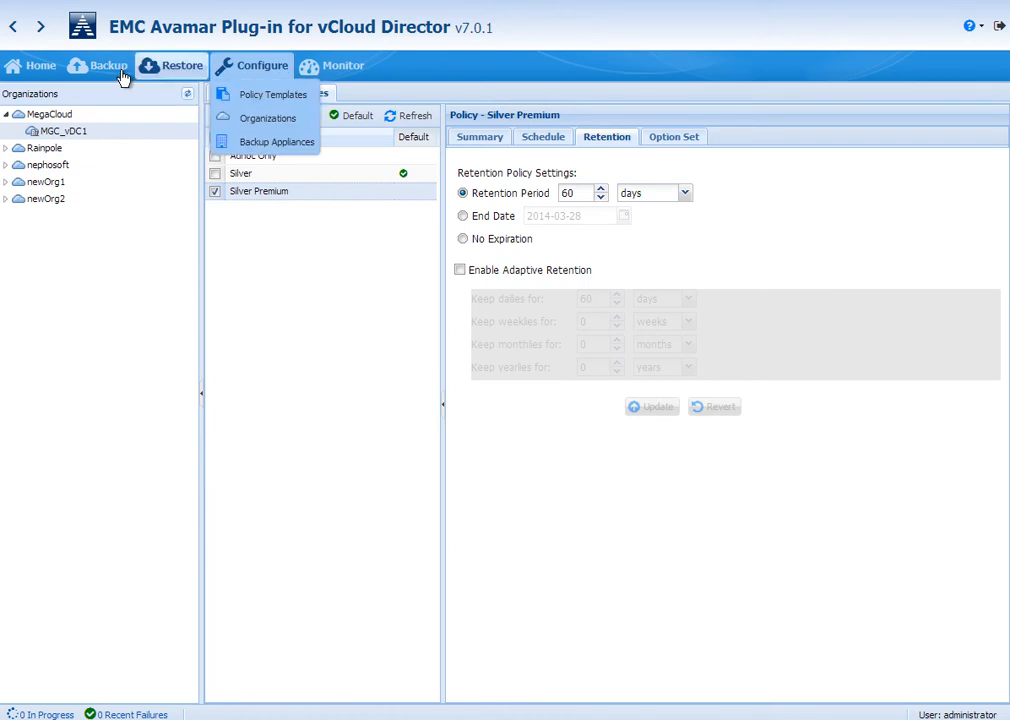
{"action": "left_click", "coordinate": [108, 64]}
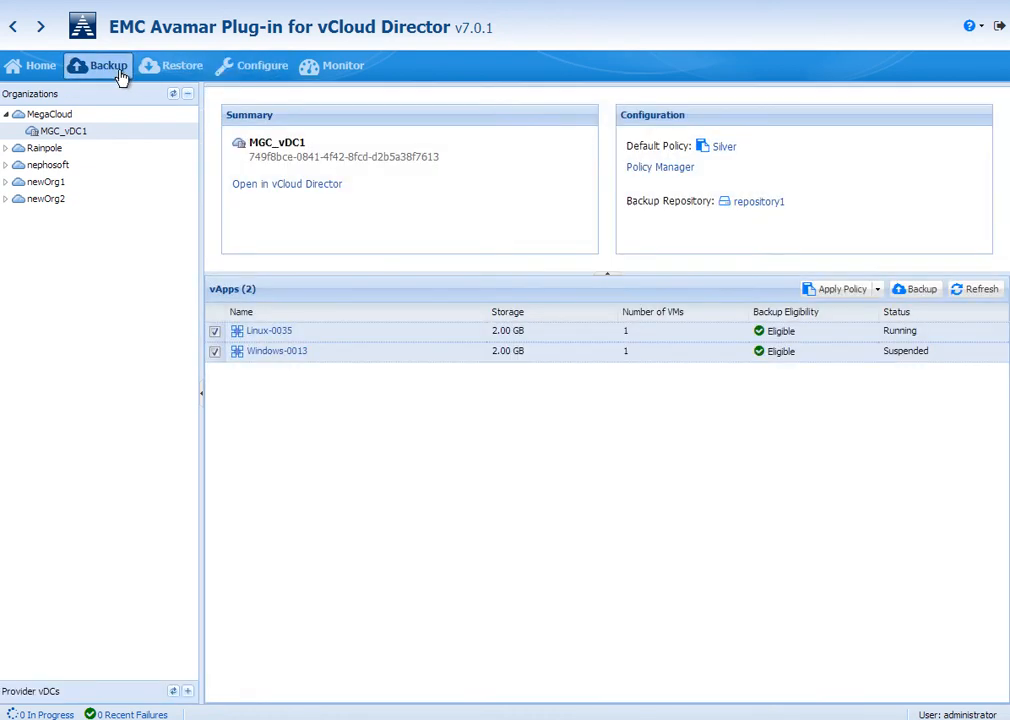
{"action": "left_click", "coordinate": [214, 352]}
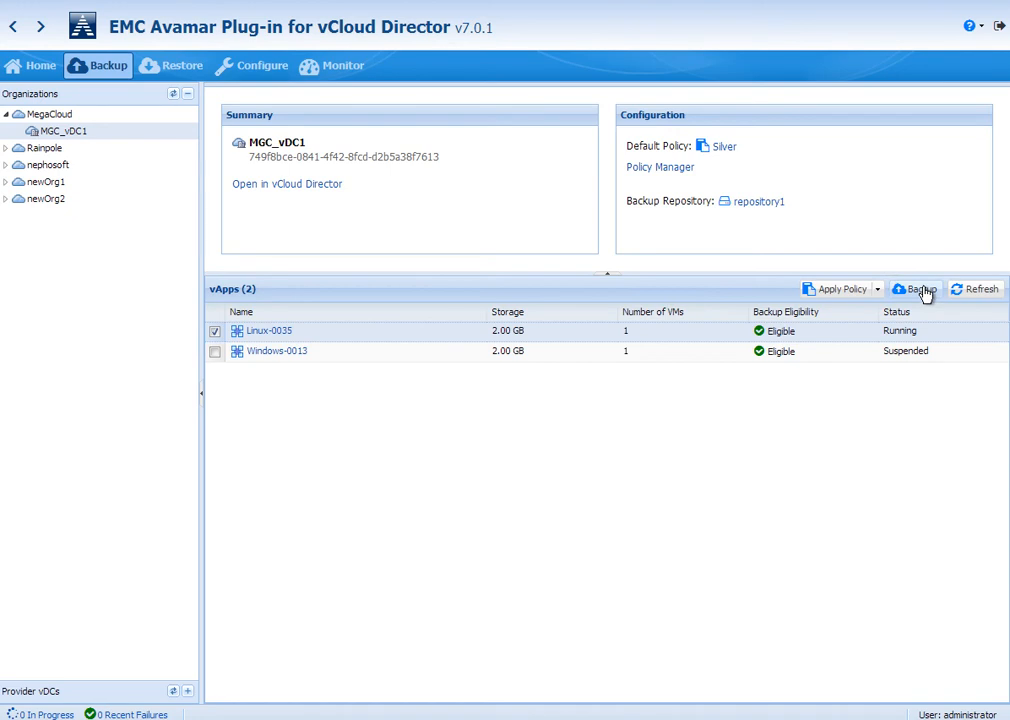
{"action": "left_click", "coordinate": [916, 288]}
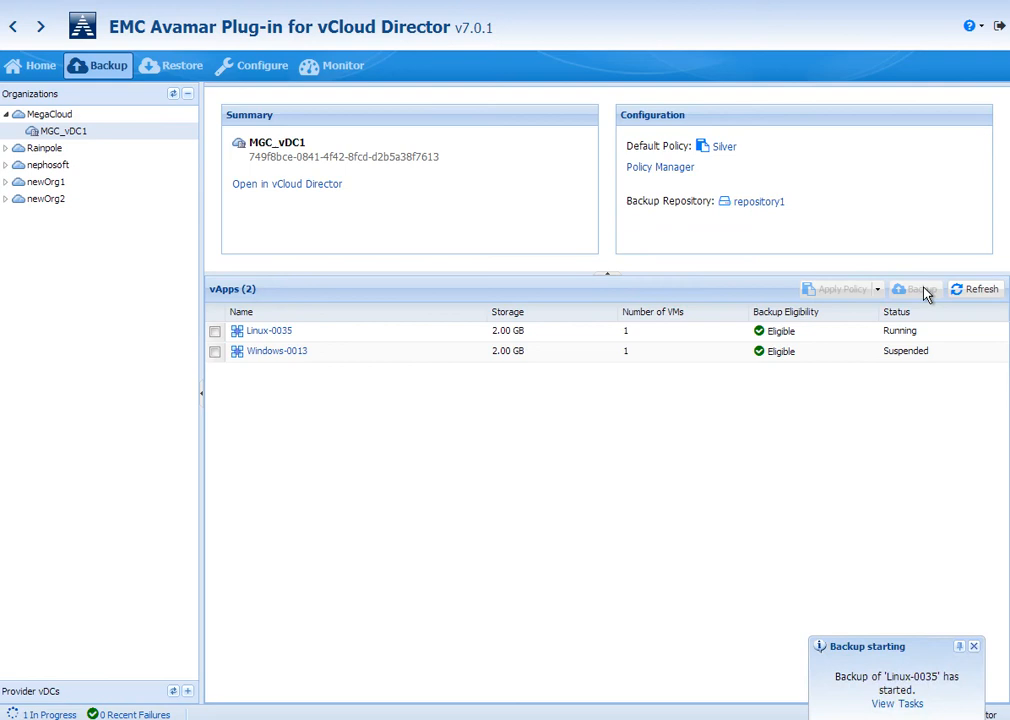
{"action": "mouse_move", "coordinate": [924, 292]}
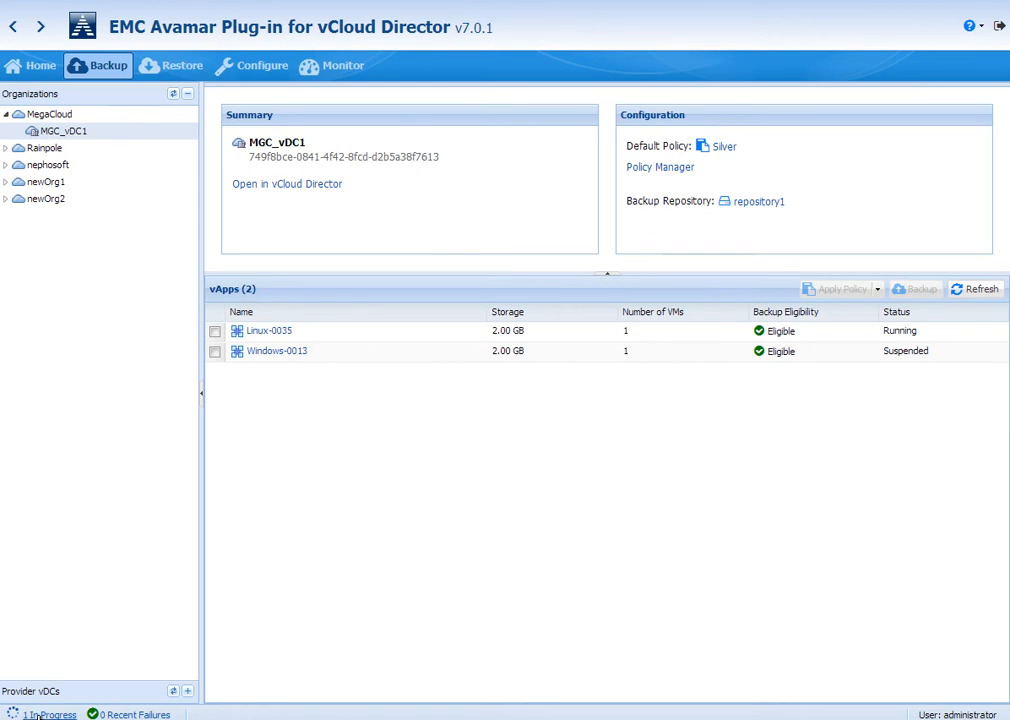
{"action": "left_click", "coordinate": [342, 64]}
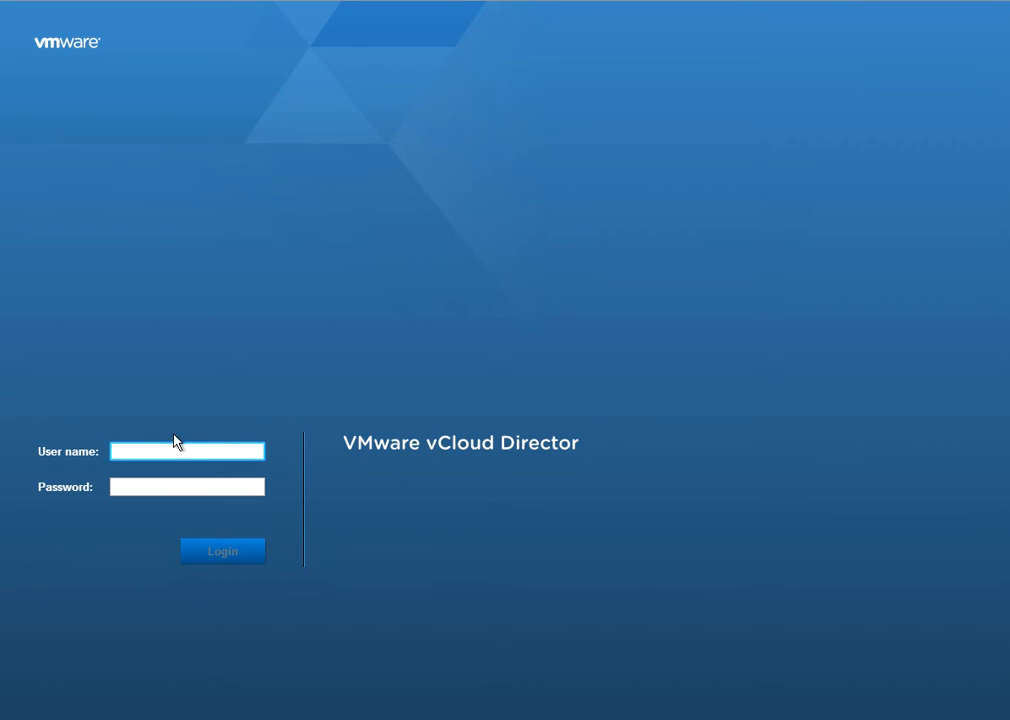
Log in to vCloud Director as the MegaCloud organization admin, showing Linux-0035 in External Processing
{"action": "left_click", "coordinate": [222, 552]}
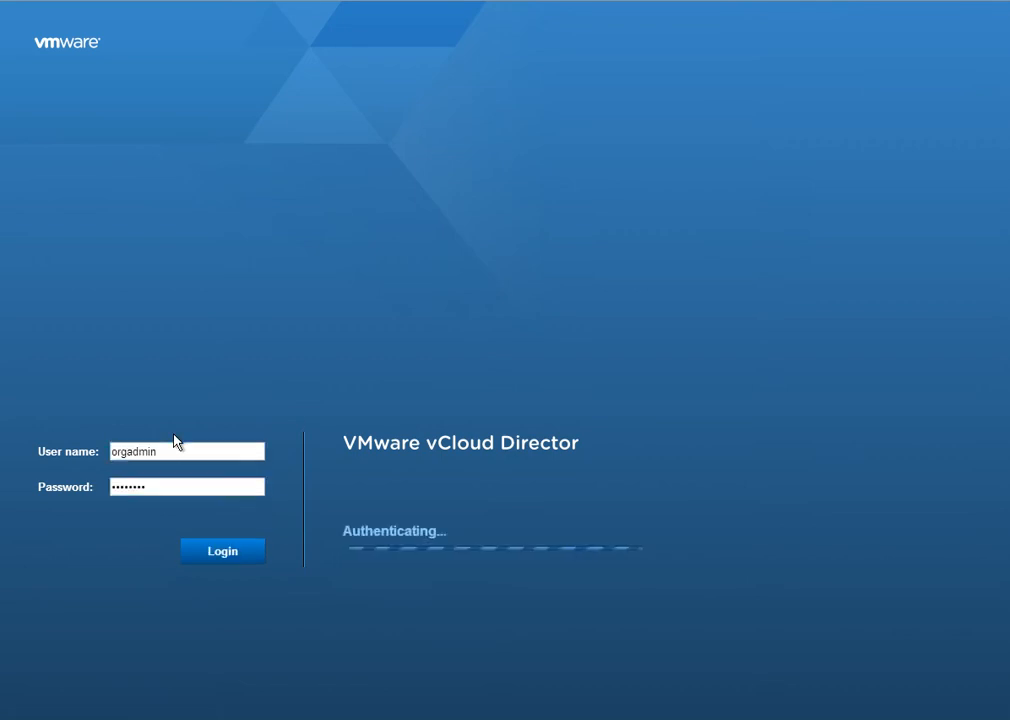
{"action": "left_click", "coordinate": [222, 552]}
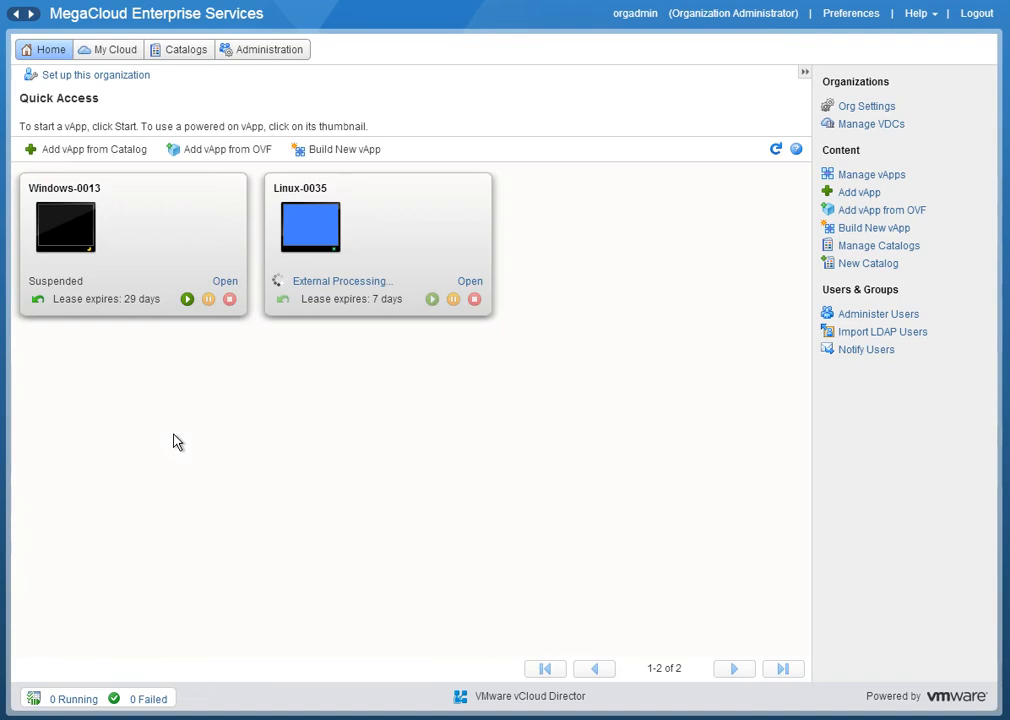
{"action": "mouse_move", "coordinate": [362, 270]}
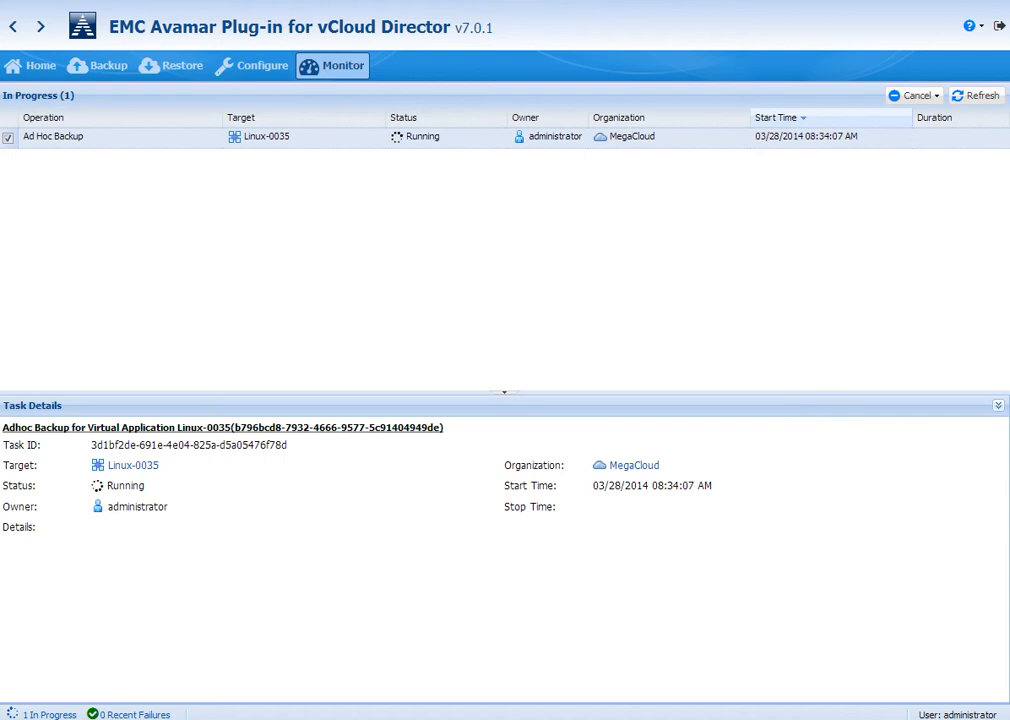
{"action": "mouse_move", "coordinate": [532, 180]}
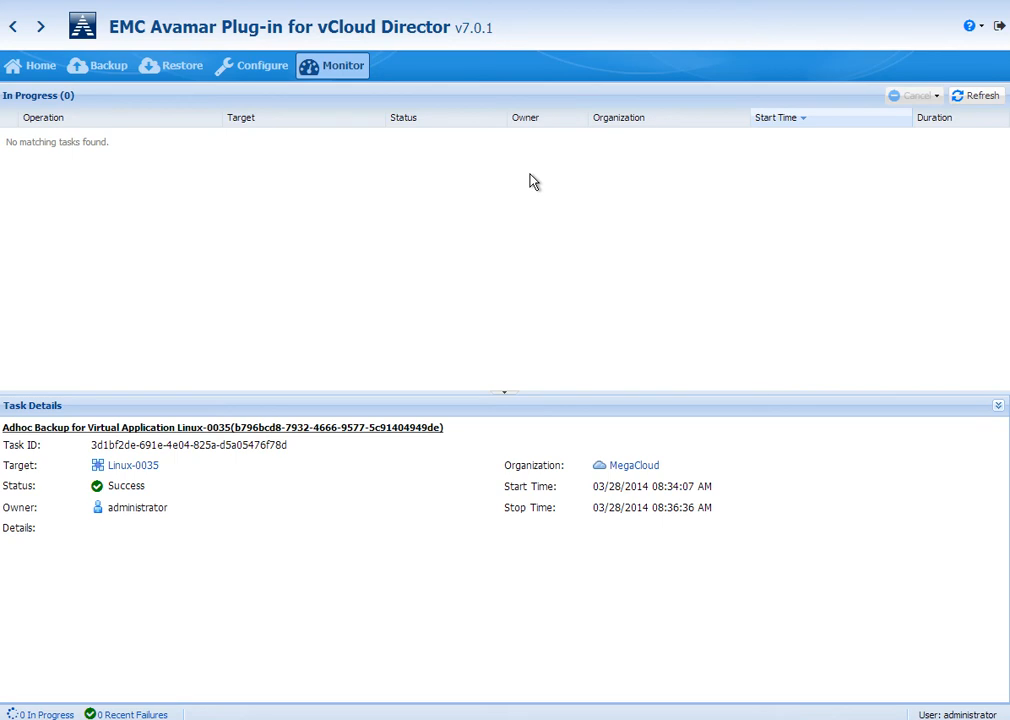
View the succeeded tasks list and the completed Linux-0035 ad hoc backup heading its 329 entries
{"action": "left_click", "coordinate": [344, 64]}
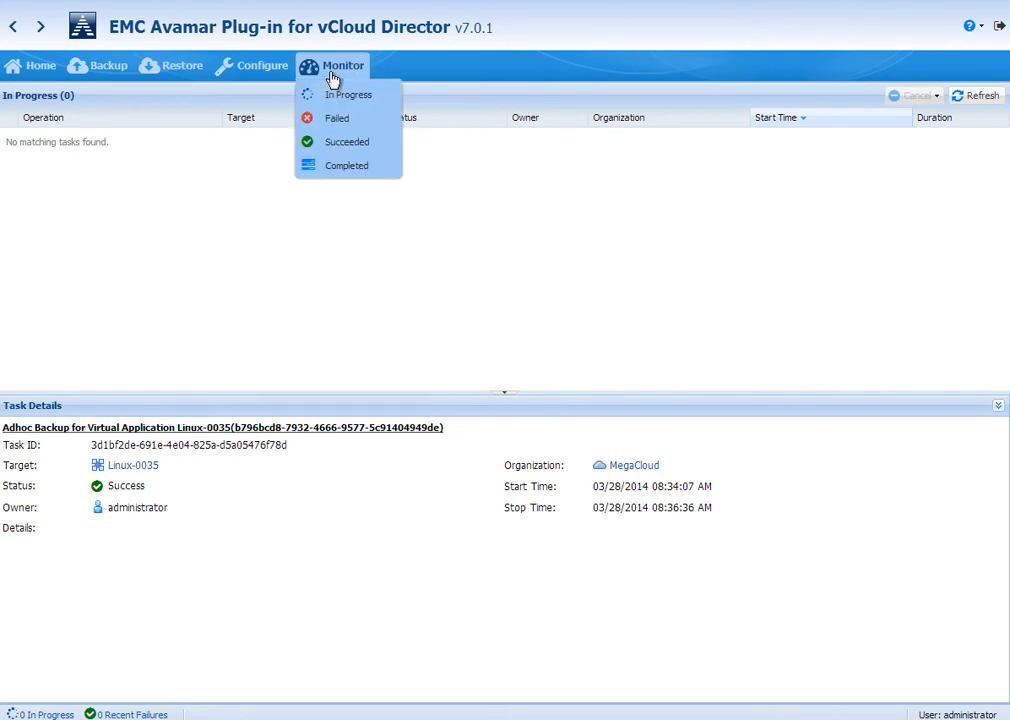
{"action": "left_click", "coordinate": [348, 140]}
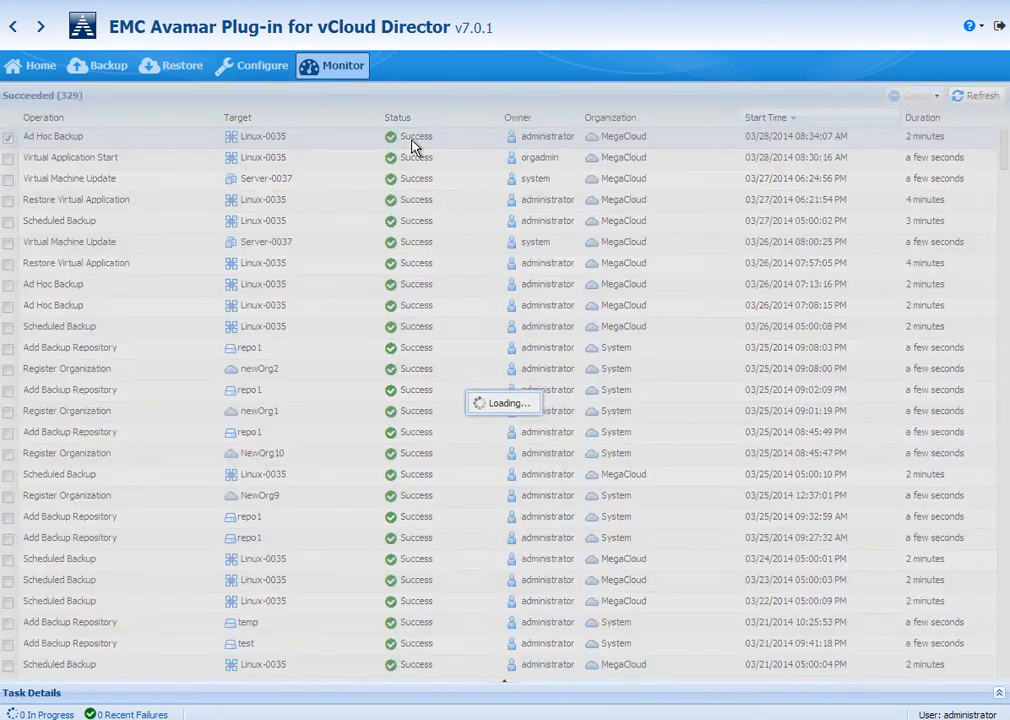
{"action": "left_click", "coordinate": [52, 136]}
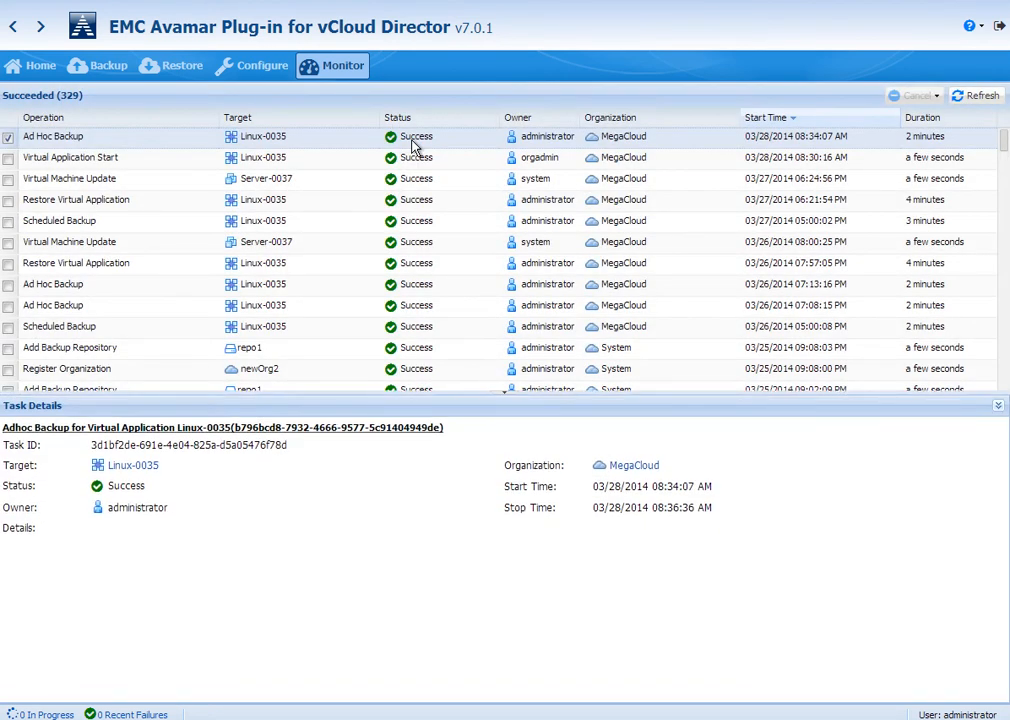
{"action": "left_click", "coordinate": [252, 64]}
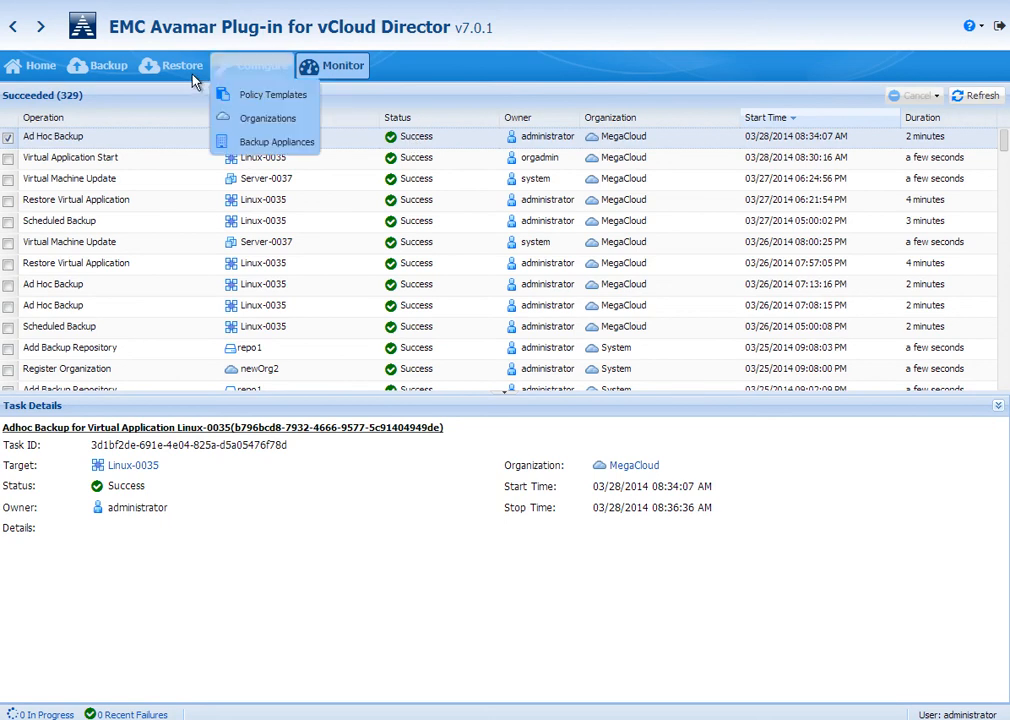
Browse MGC_vDC1's vApp inventory and bring up Linux-0035's backup list
{"action": "left_click", "coordinate": [180, 64]}
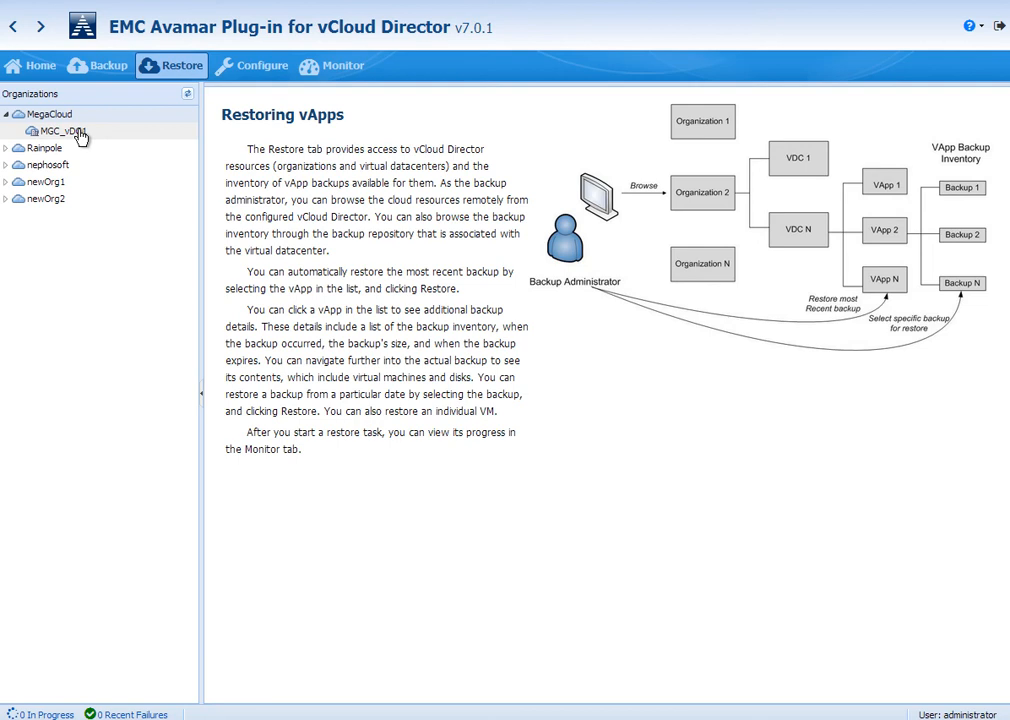
{"action": "left_click", "coordinate": [60, 132]}
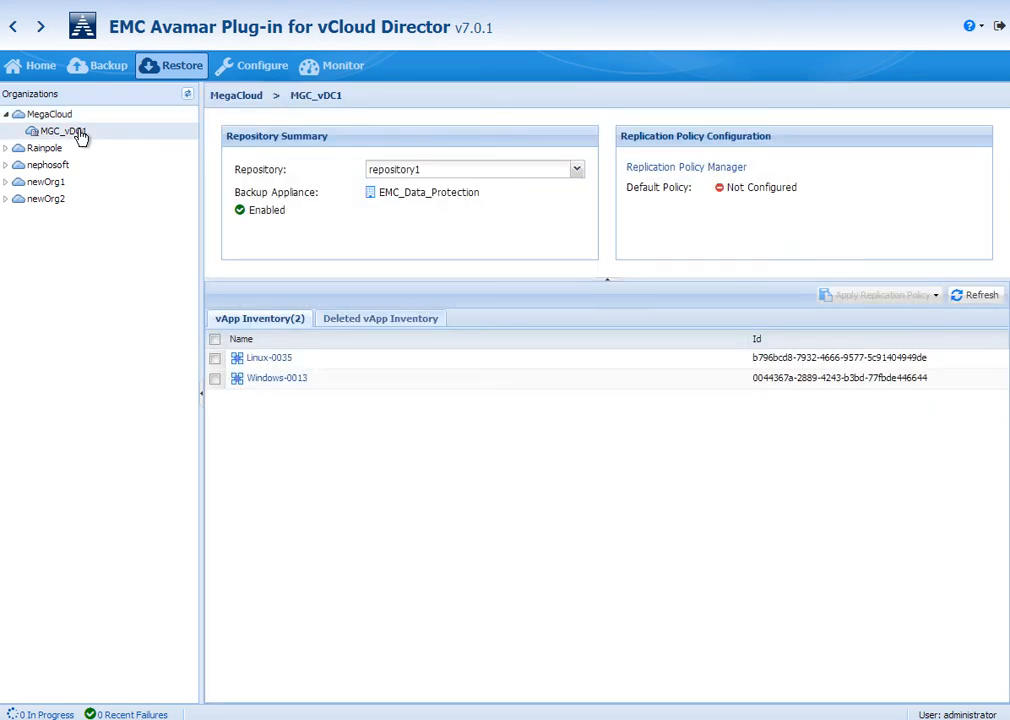
{"action": "mouse_move", "coordinate": [284, 136]}
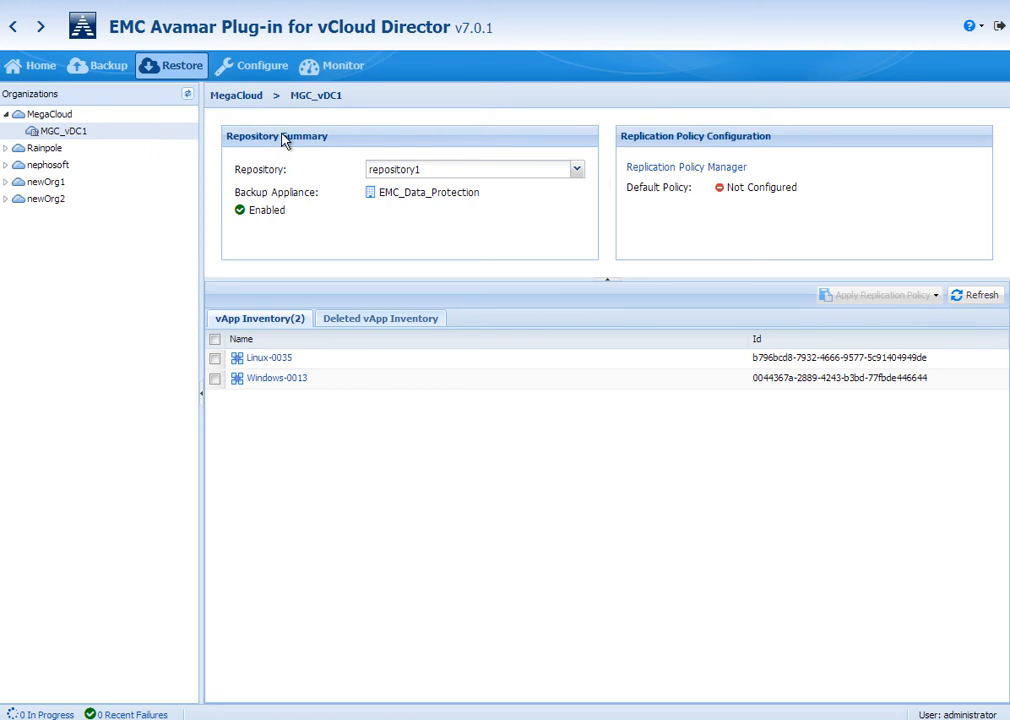
{"action": "mouse_move", "coordinate": [320, 200]}
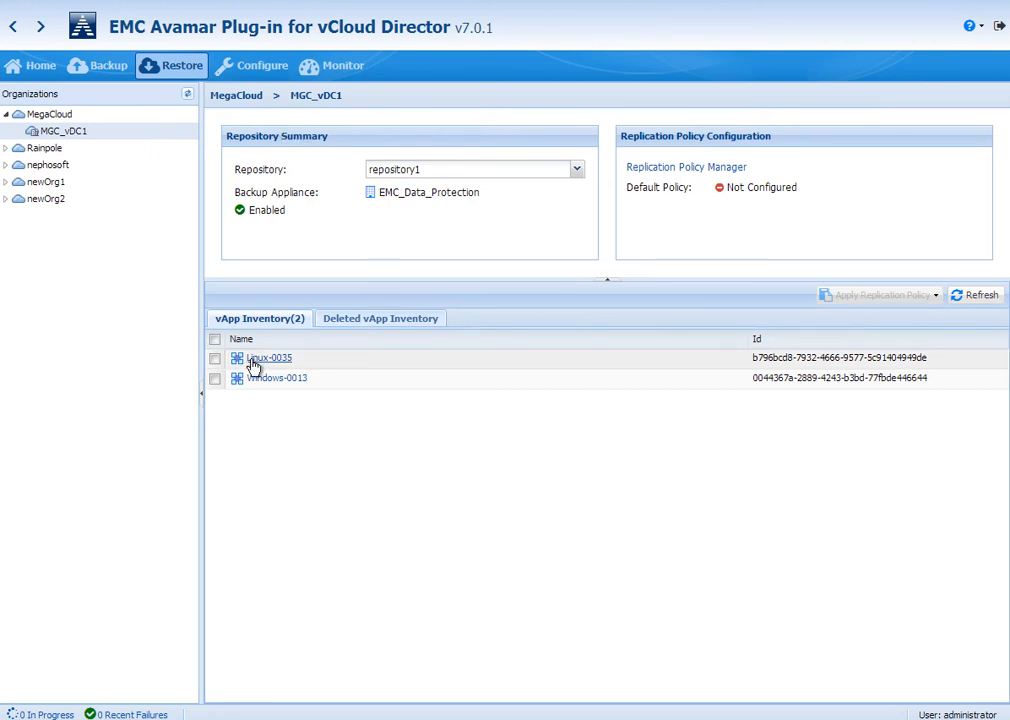
{"action": "left_click", "coordinate": [214, 358]}
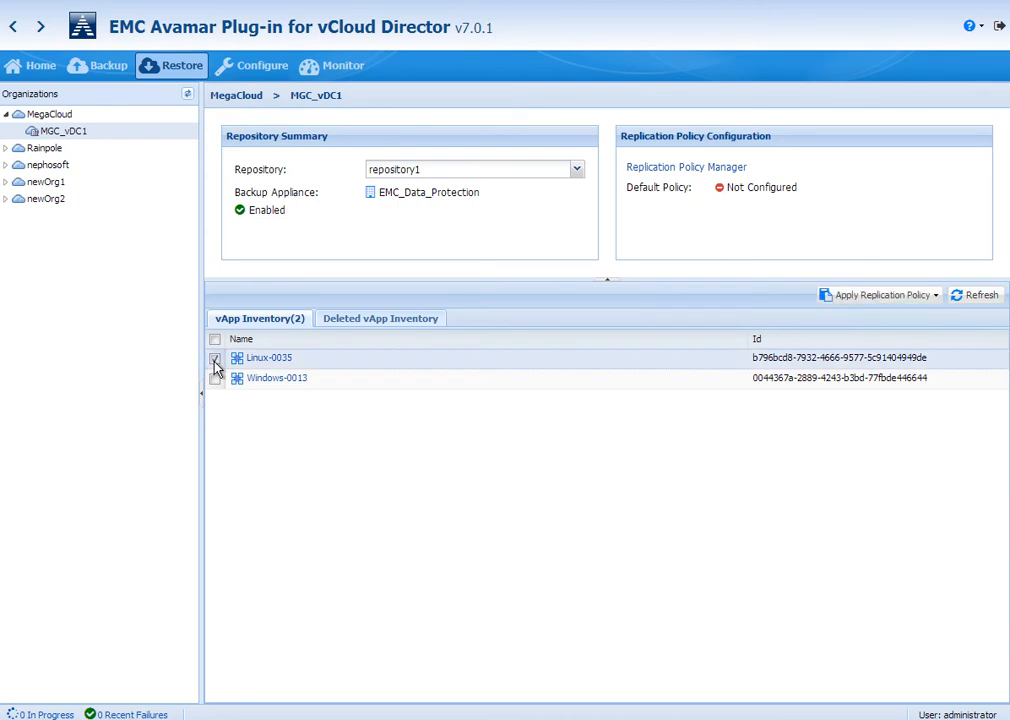
{"action": "left_click", "coordinate": [214, 356]}
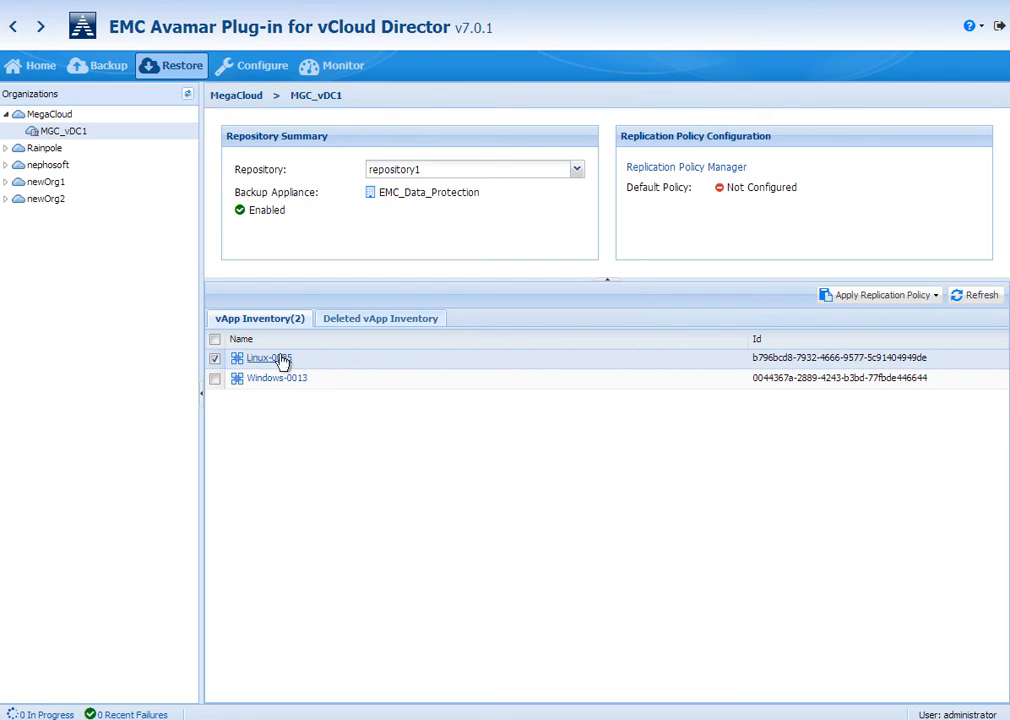
{"action": "left_click", "coordinate": [268, 356]}
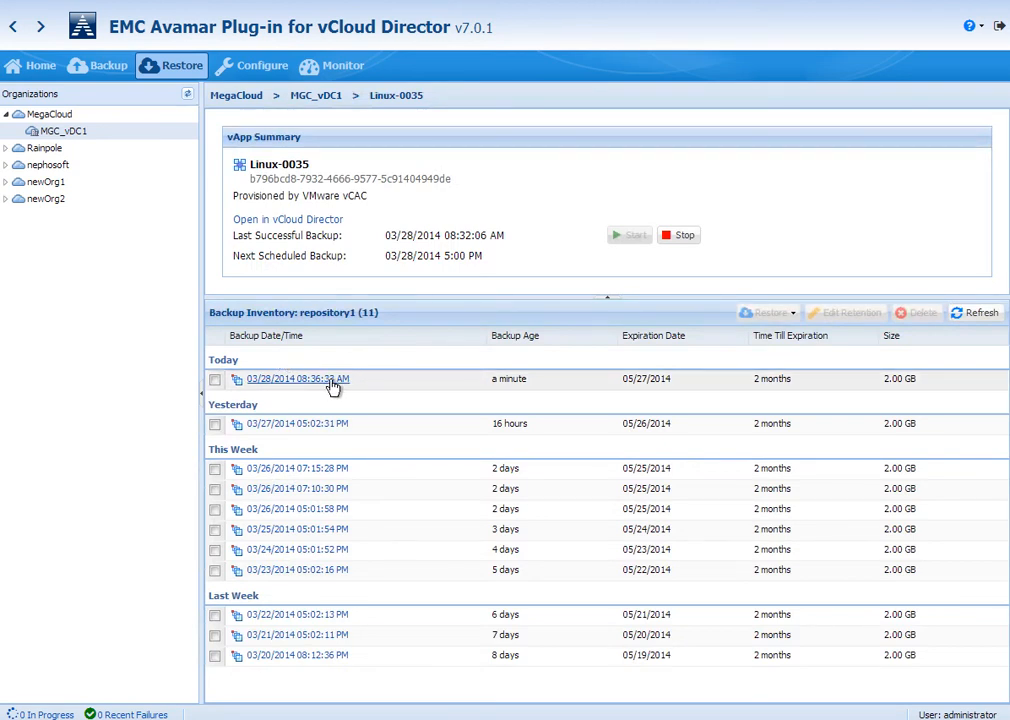
Select the 03/28/2014 08:36:33 AM backup and start restoring it as a new vApp
{"action": "left_click", "coordinate": [214, 380]}
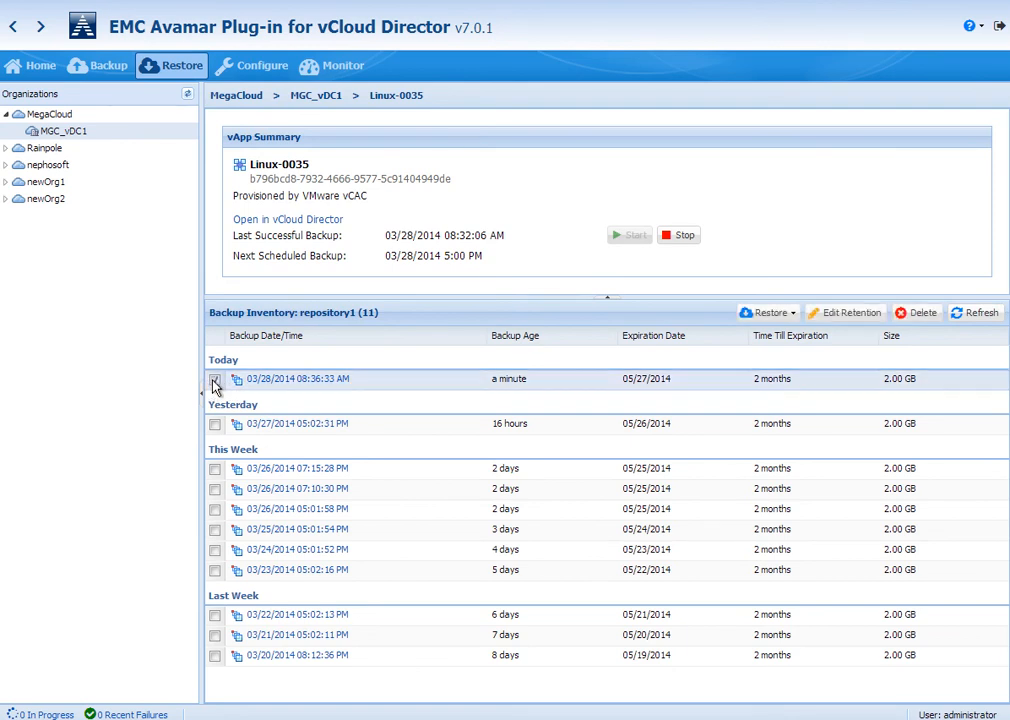
{"action": "left_click", "coordinate": [214, 378]}
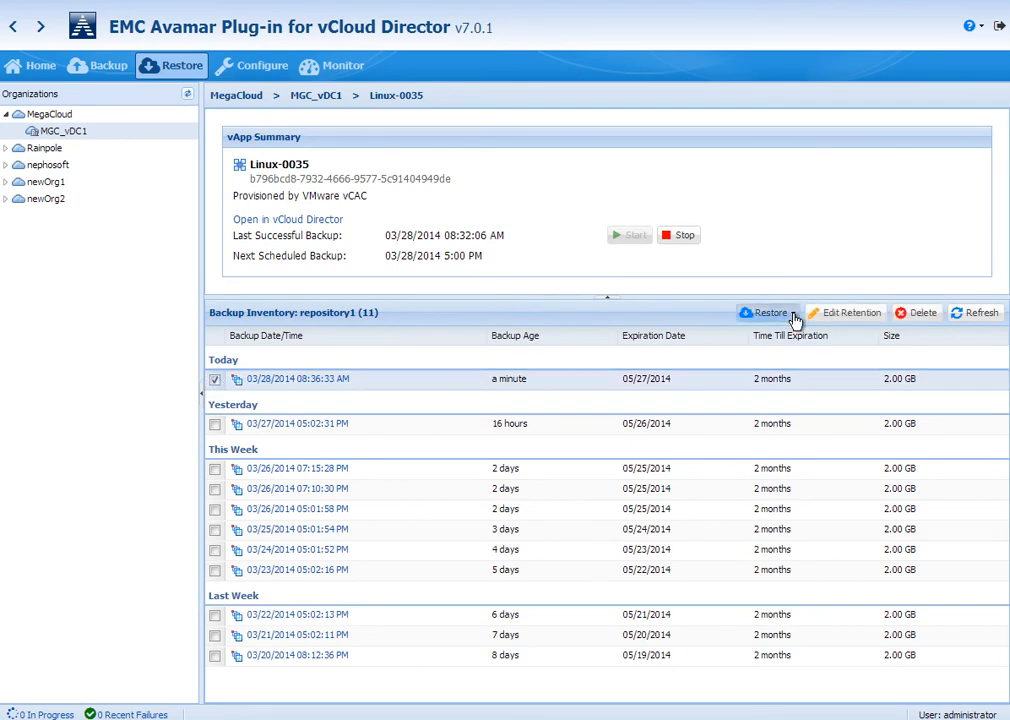
{"action": "left_click", "coordinate": [768, 312]}
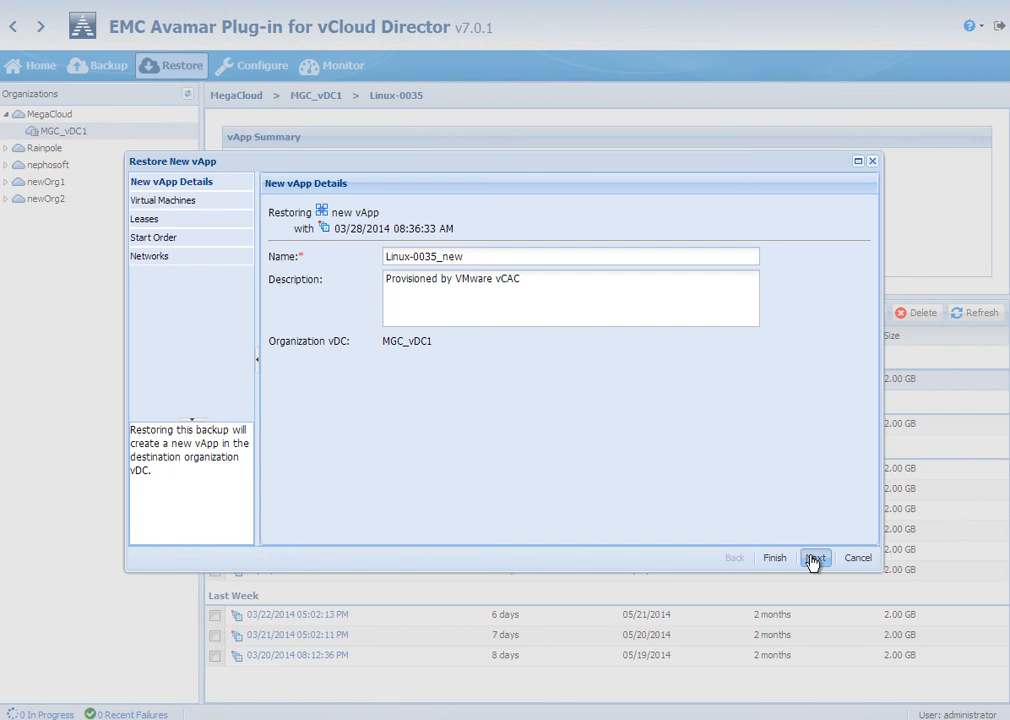
Keep the name Linux-0035_new and restore the original leases and start order
{"action": "left_click", "coordinate": [814, 556]}
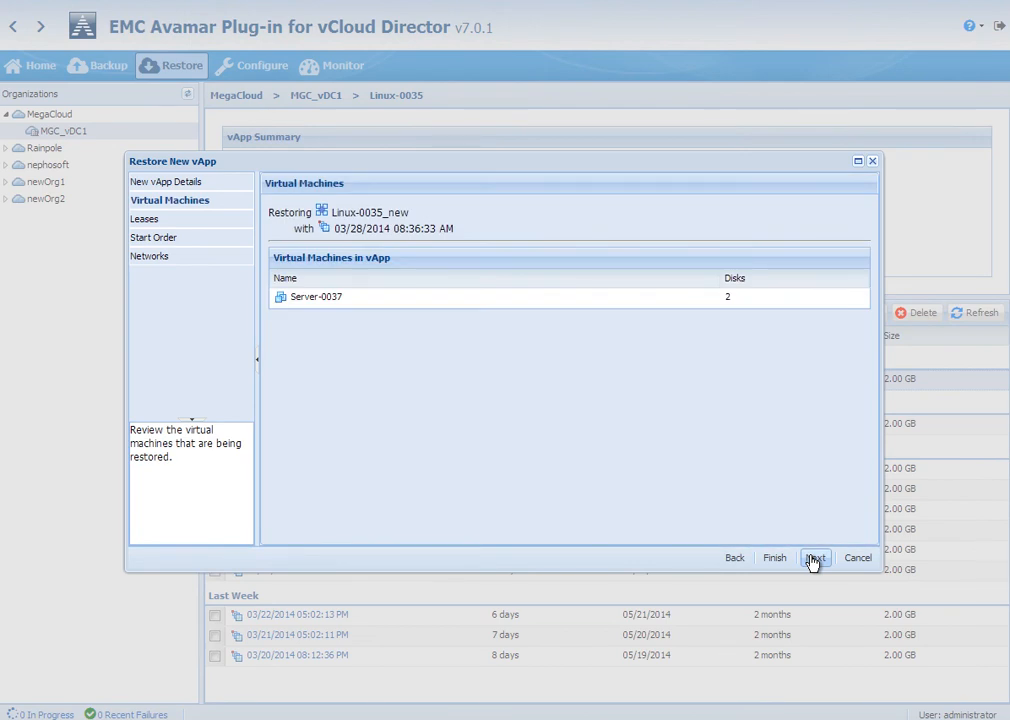
{"action": "left_click", "coordinate": [814, 556]}
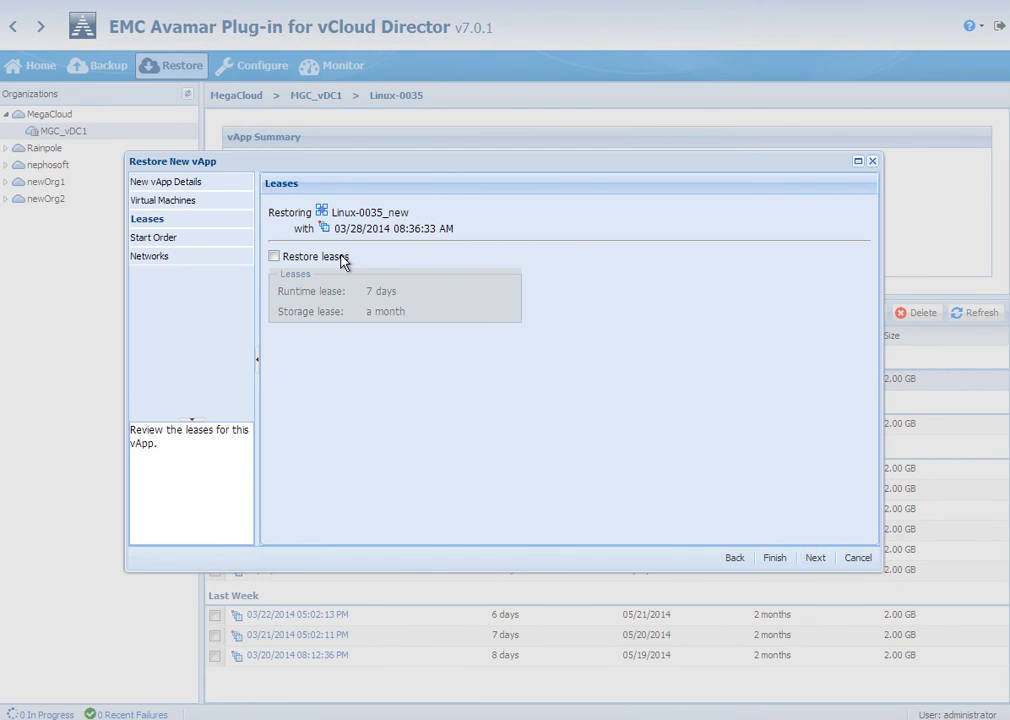
{"action": "left_click", "coordinate": [274, 256]}
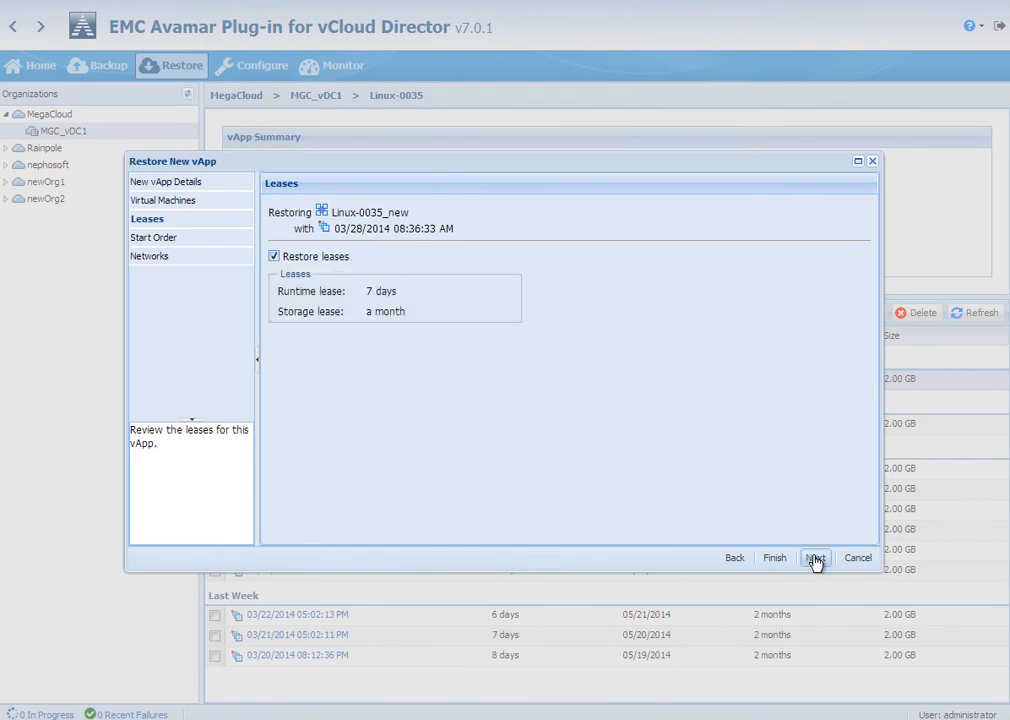
{"action": "left_click", "coordinate": [814, 556]}
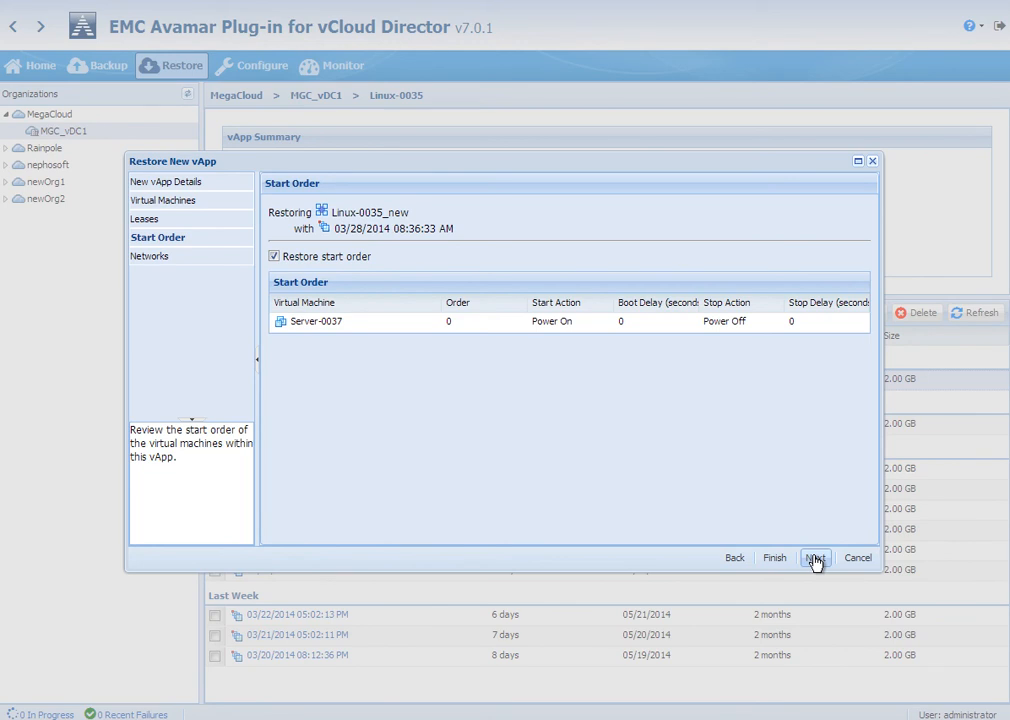
{"action": "left_click", "coordinate": [816, 556]}
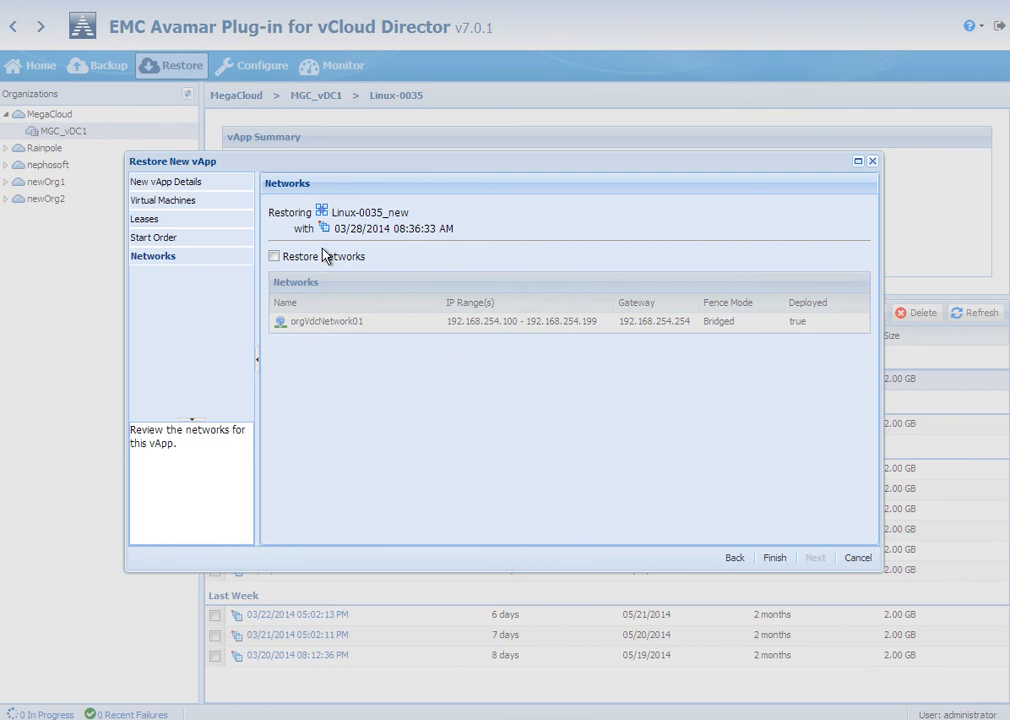
Restore the vApp networks, connect Server-0037 to orgVdcNetwork01, and finish to launch the restore
{"action": "left_click", "coordinate": [274, 256]}
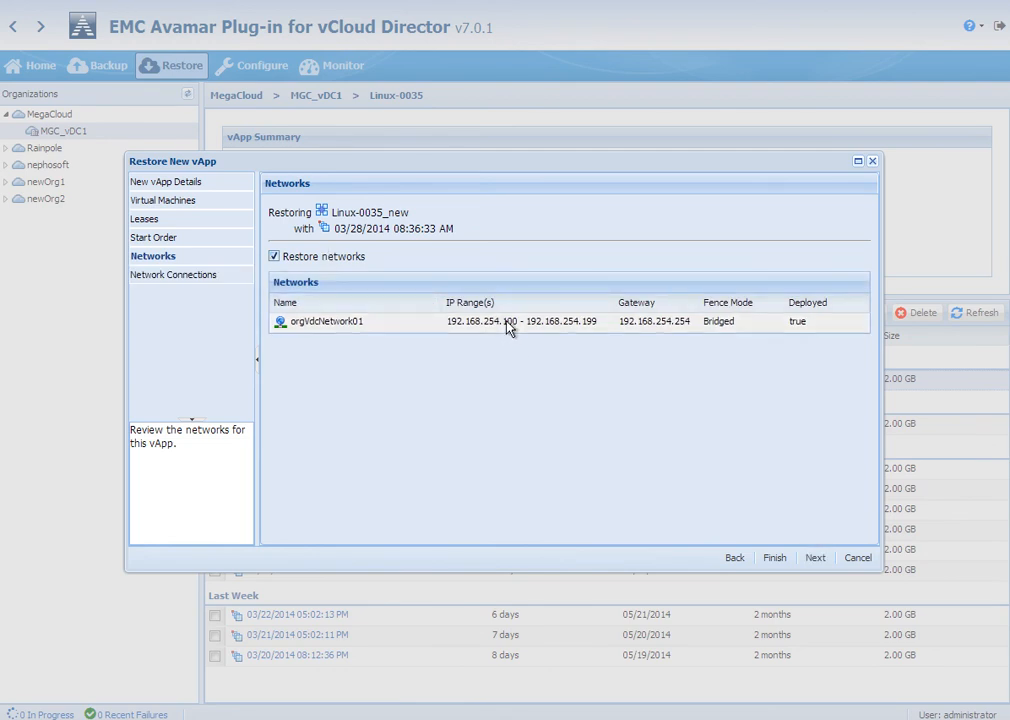
{"action": "mouse_move", "coordinate": [656, 336]}
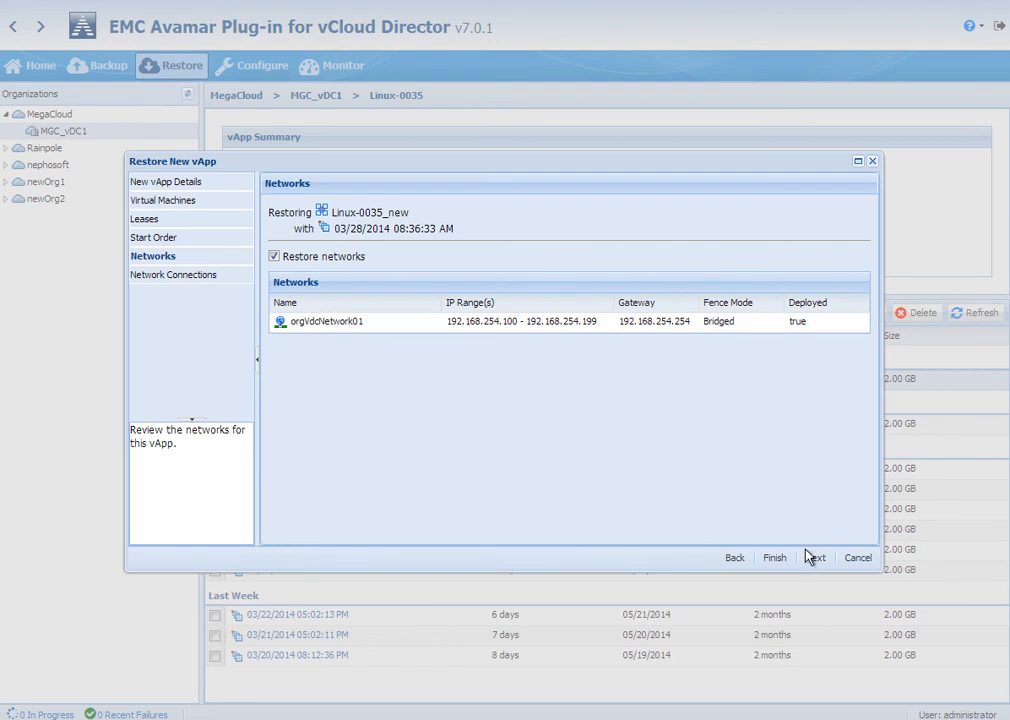
{"action": "left_click", "coordinate": [816, 556]}
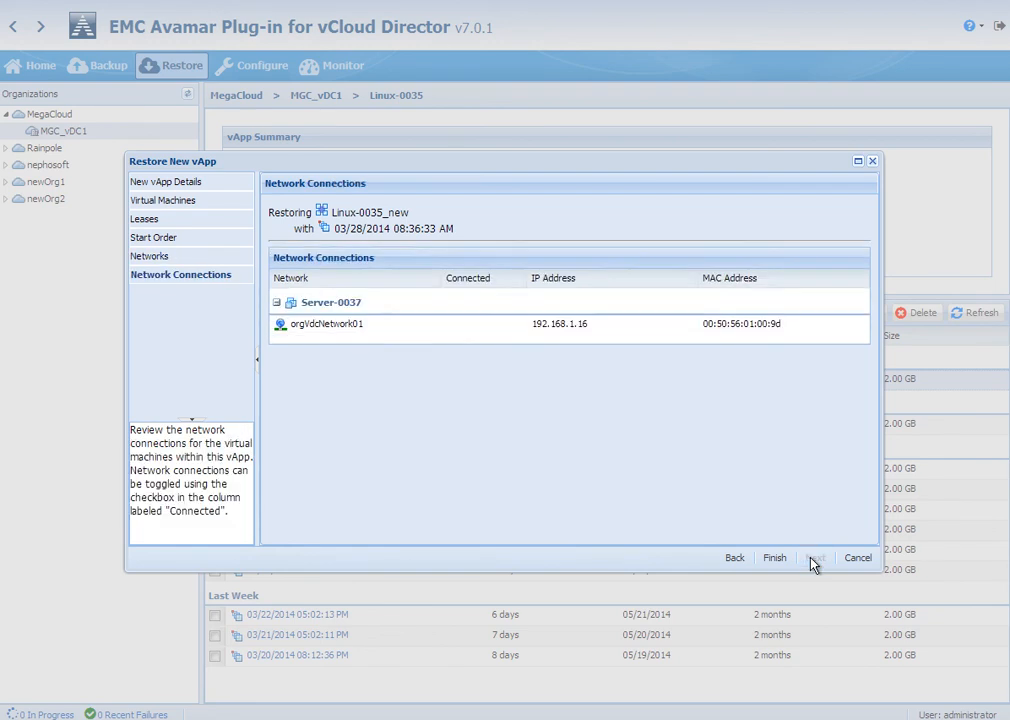
{"action": "left_click", "coordinate": [484, 324]}
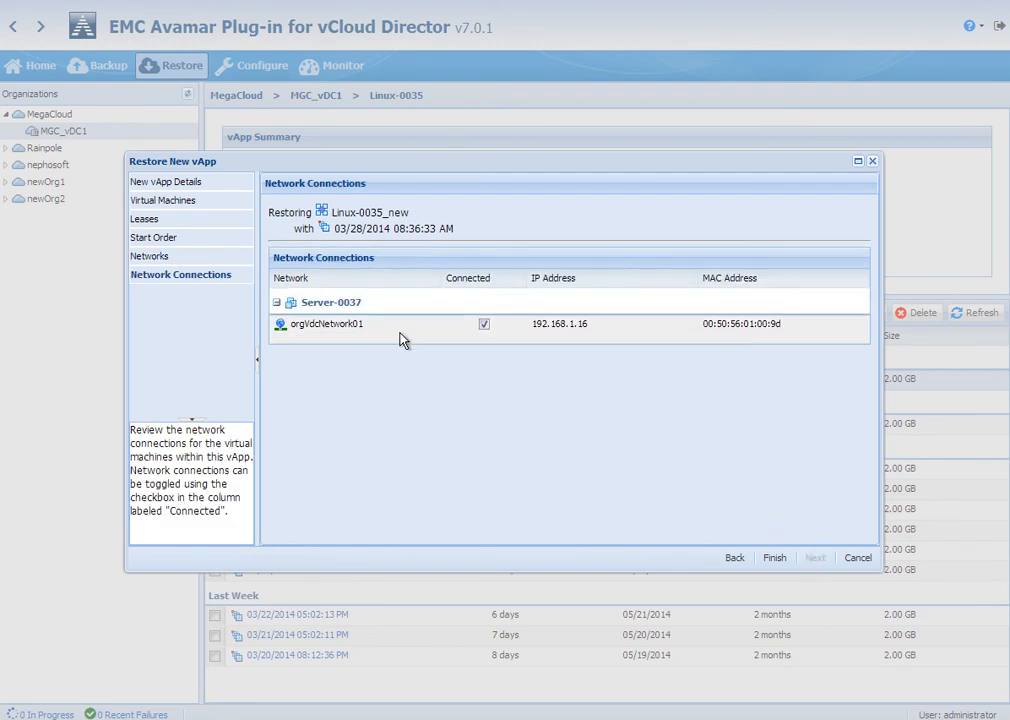
{"action": "mouse_move", "coordinate": [556, 340]}
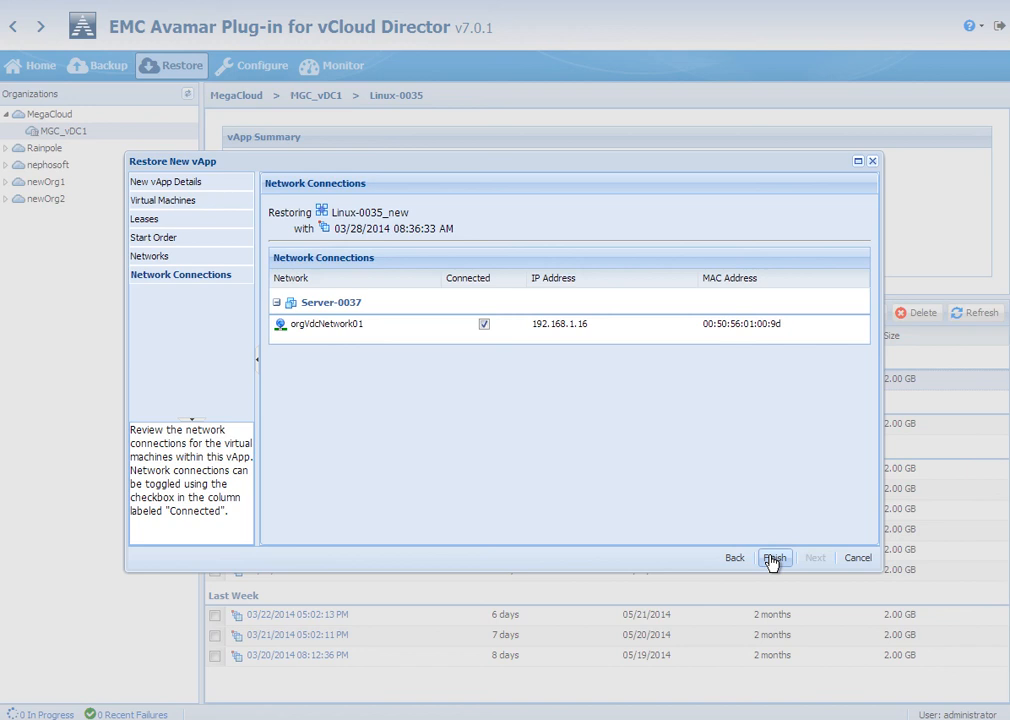
{"action": "left_click", "coordinate": [774, 556]}
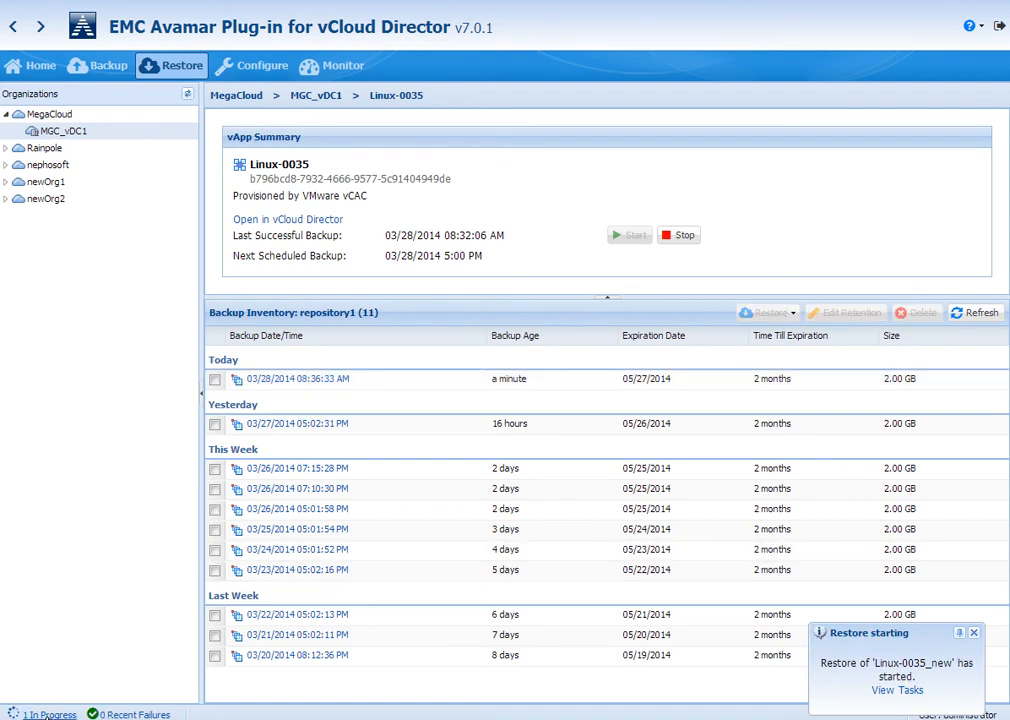
Follow the Linux-0035_new restore task in the Monitor view until it completes
{"action": "left_click", "coordinate": [344, 64]}
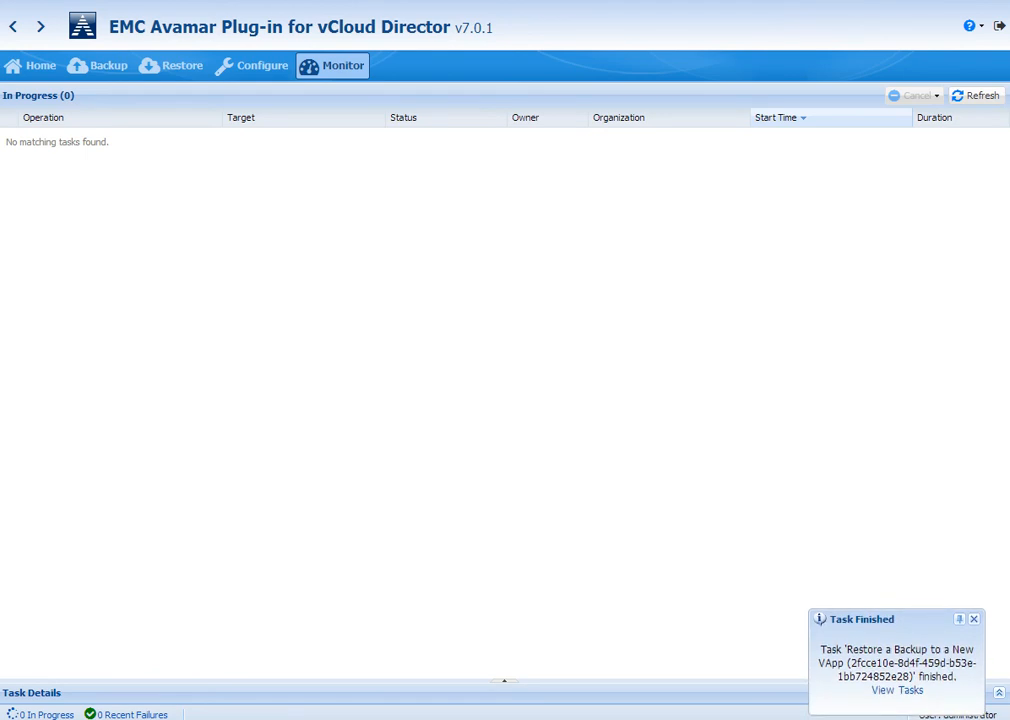
{"action": "mouse_move", "coordinate": [400, 300]}
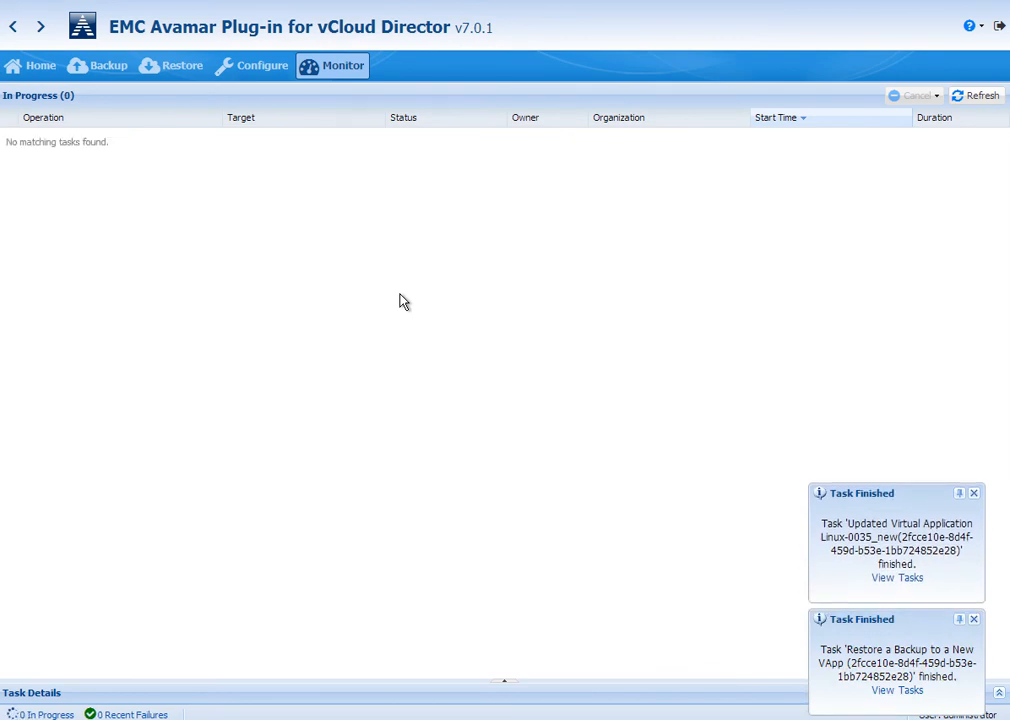
{"action": "left_click", "coordinate": [976, 96]}
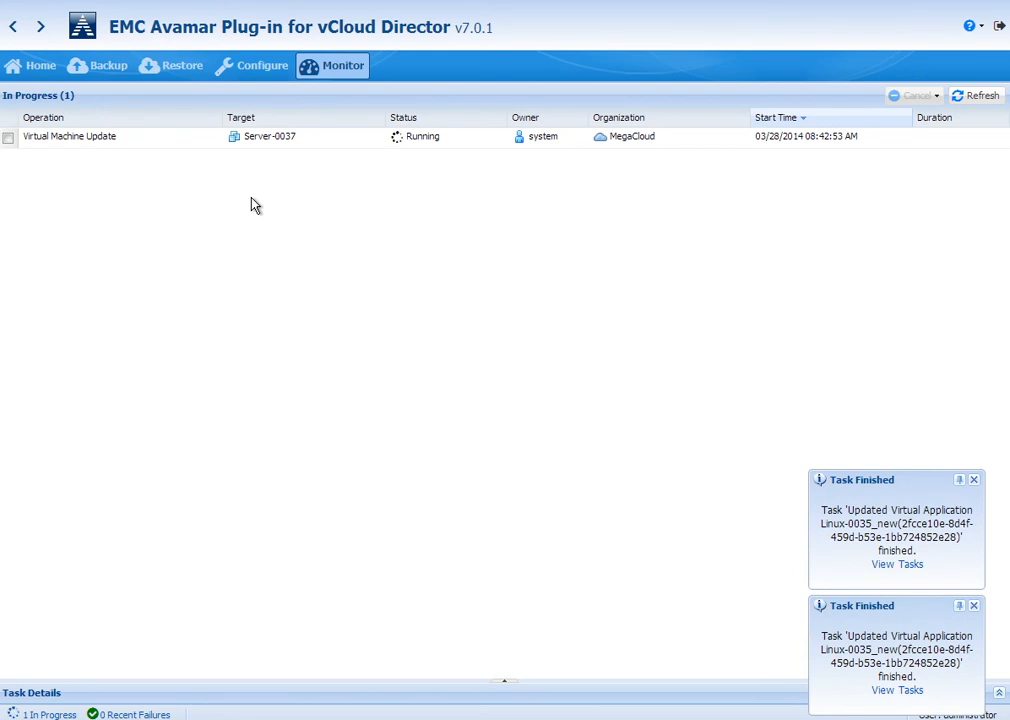
{"action": "left_click", "coordinate": [976, 96]}
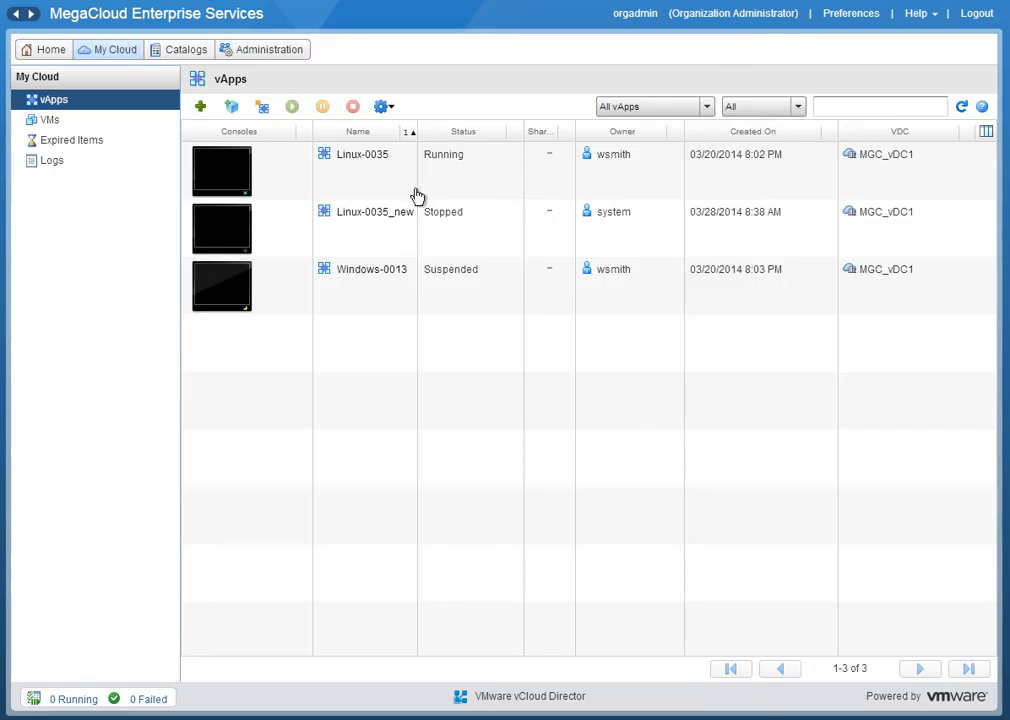
Open Linux-0035_new from the vApps list and show its Networking settings with orgVdcNetwork01
{"action": "right_click", "coordinate": [376, 228]}
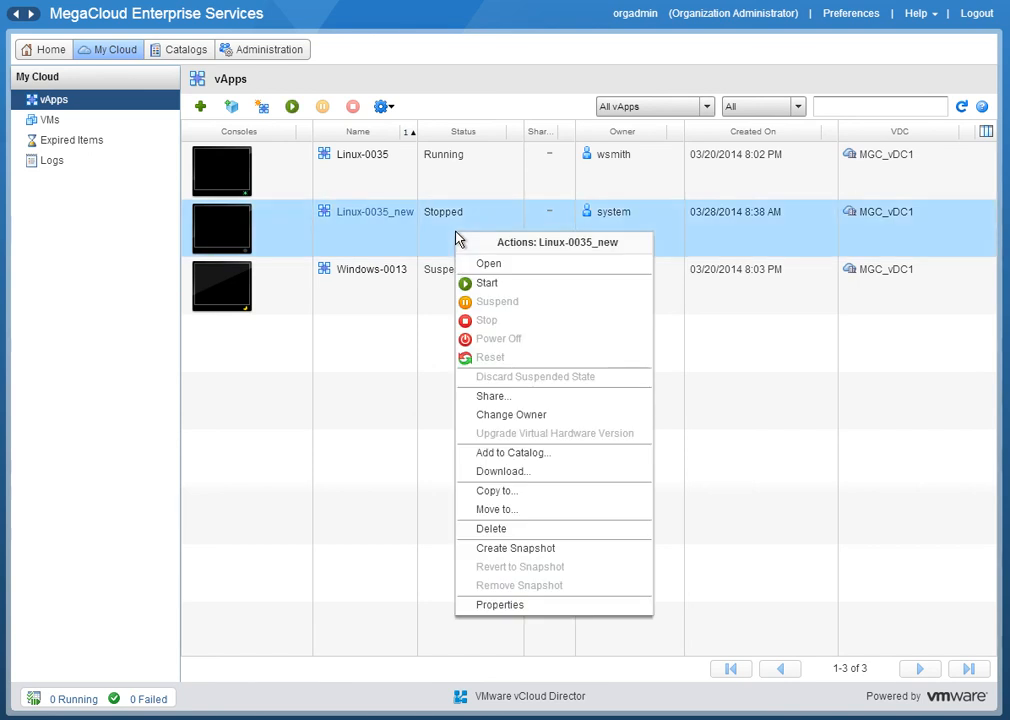
{"action": "mouse_move", "coordinate": [488, 264]}
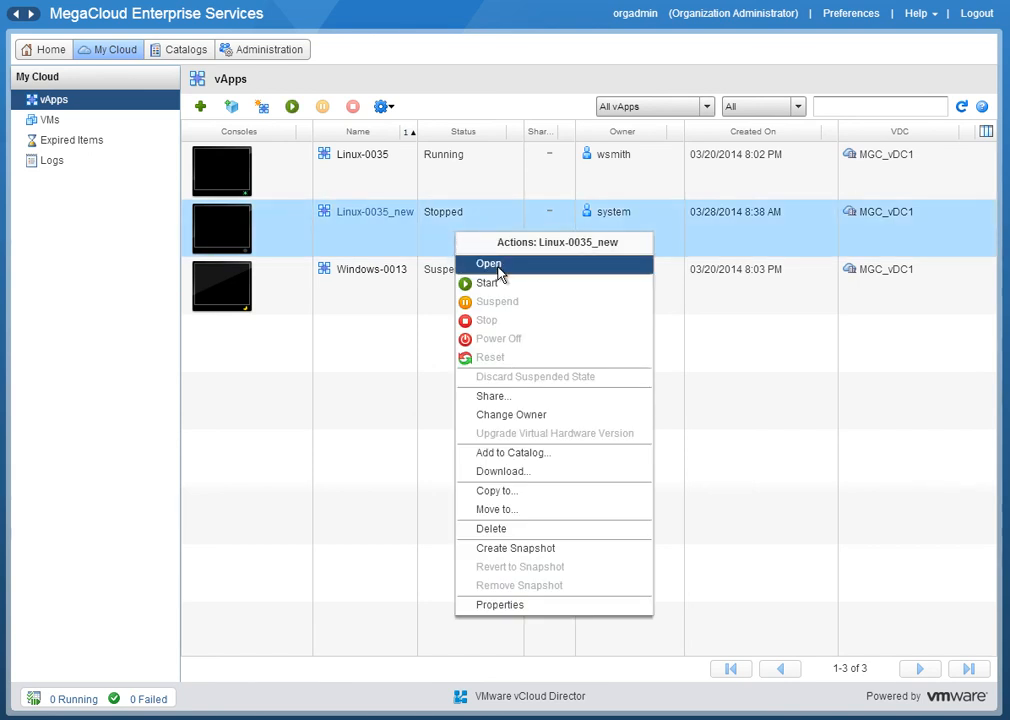
{"action": "left_click", "coordinate": [488, 264]}
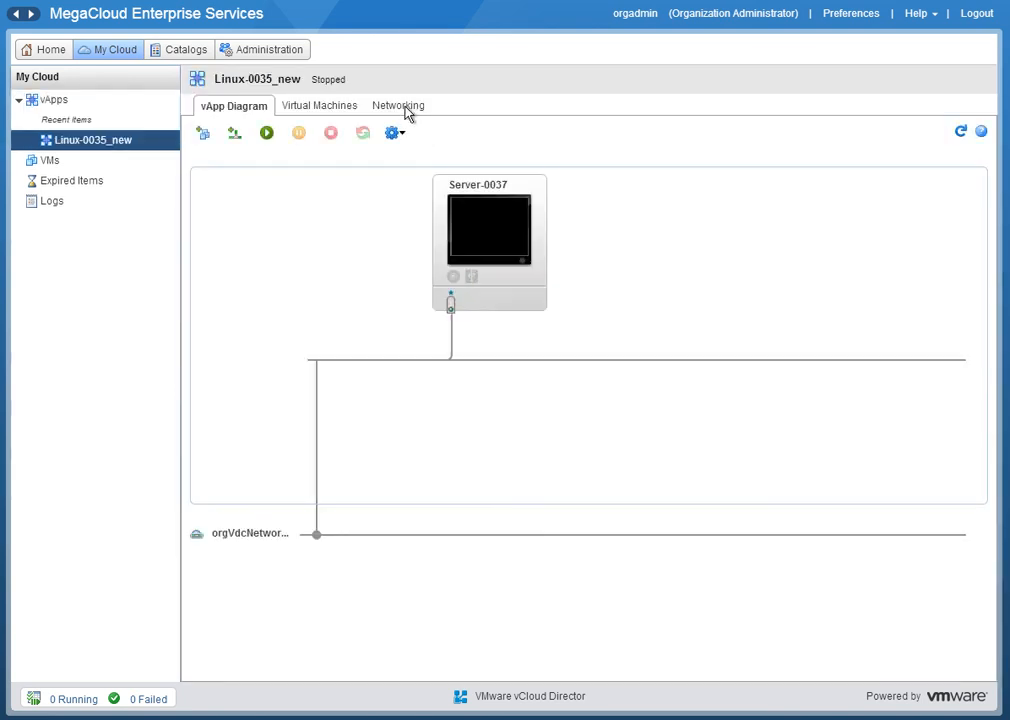
{"action": "left_click", "coordinate": [396, 104]}
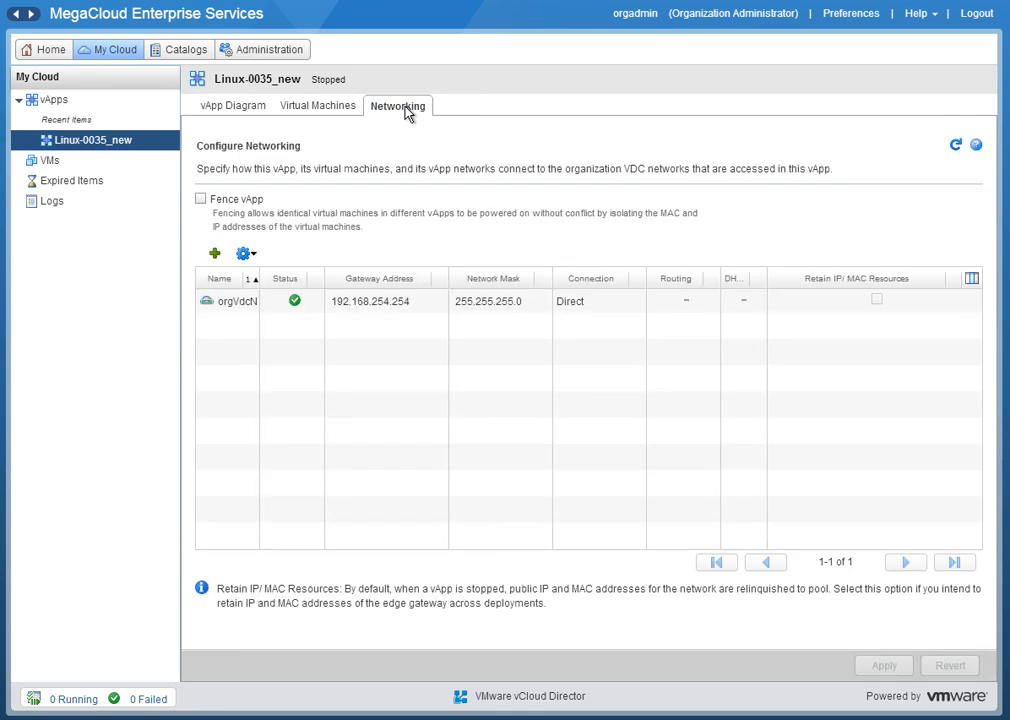